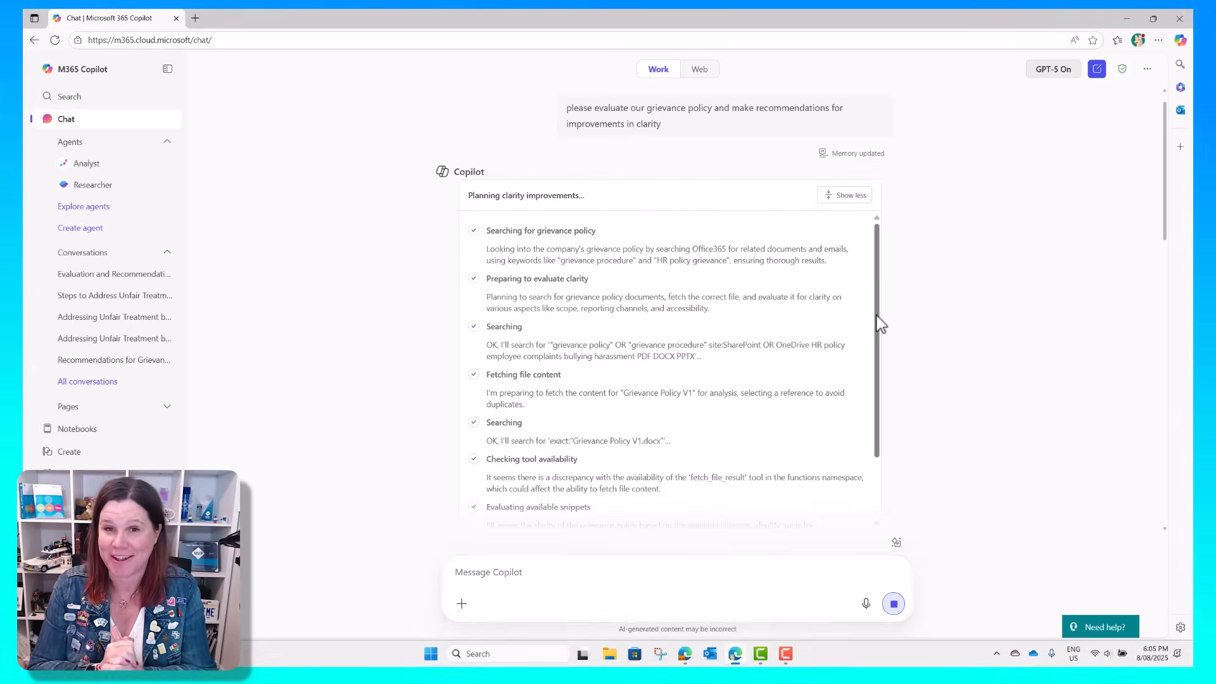
Scroll down through the earlier grievance policy clarity review
scroll(down, 3)
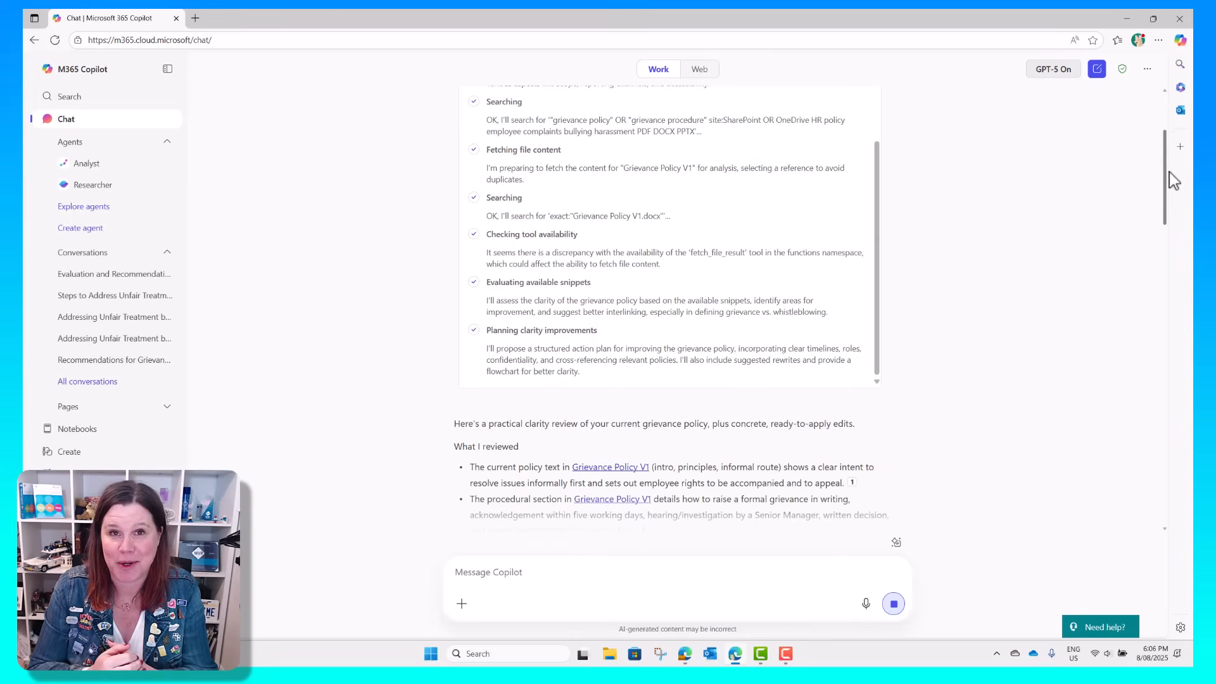
scroll(down, 3)
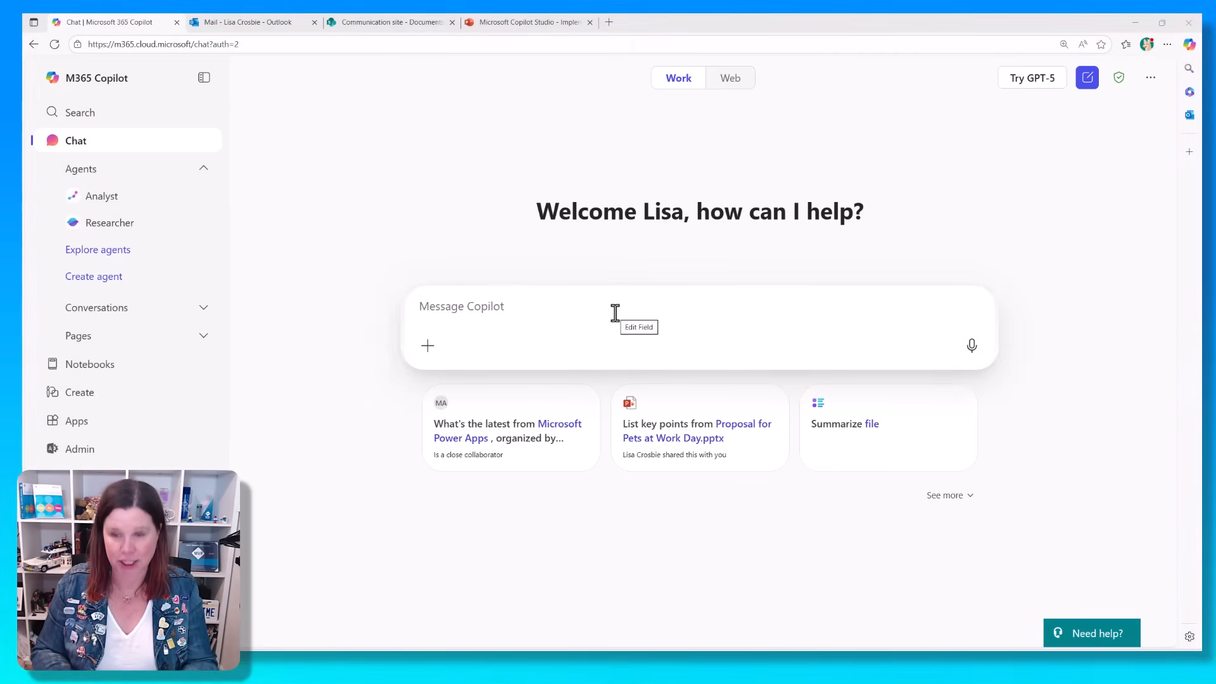
Turn on GPT-5 and type a leadership strategy prompt about a customer-facing Copilot Studio agent
click(1032, 77)
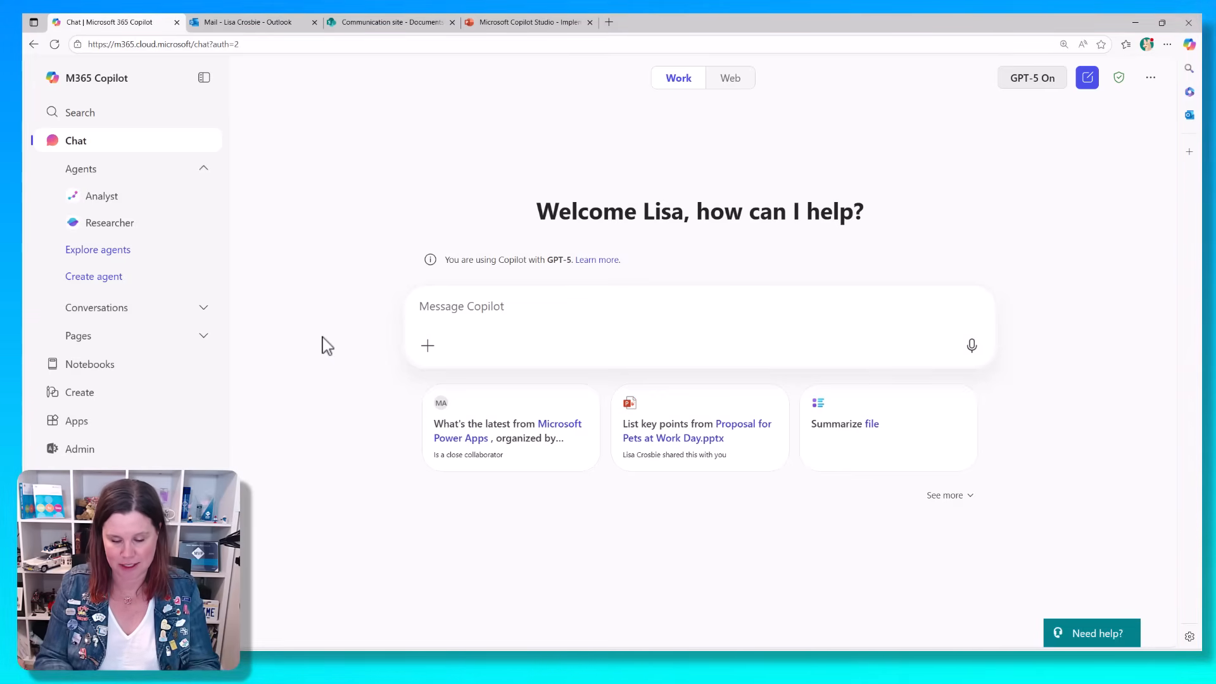
text(Help me prepare a strategy to present to our senior leadership team on how we can plan for a project to build a customer-facing agent with Copilot Studio. I want to make sure we cover best practice, risk mitigation, and how to get return on investment)
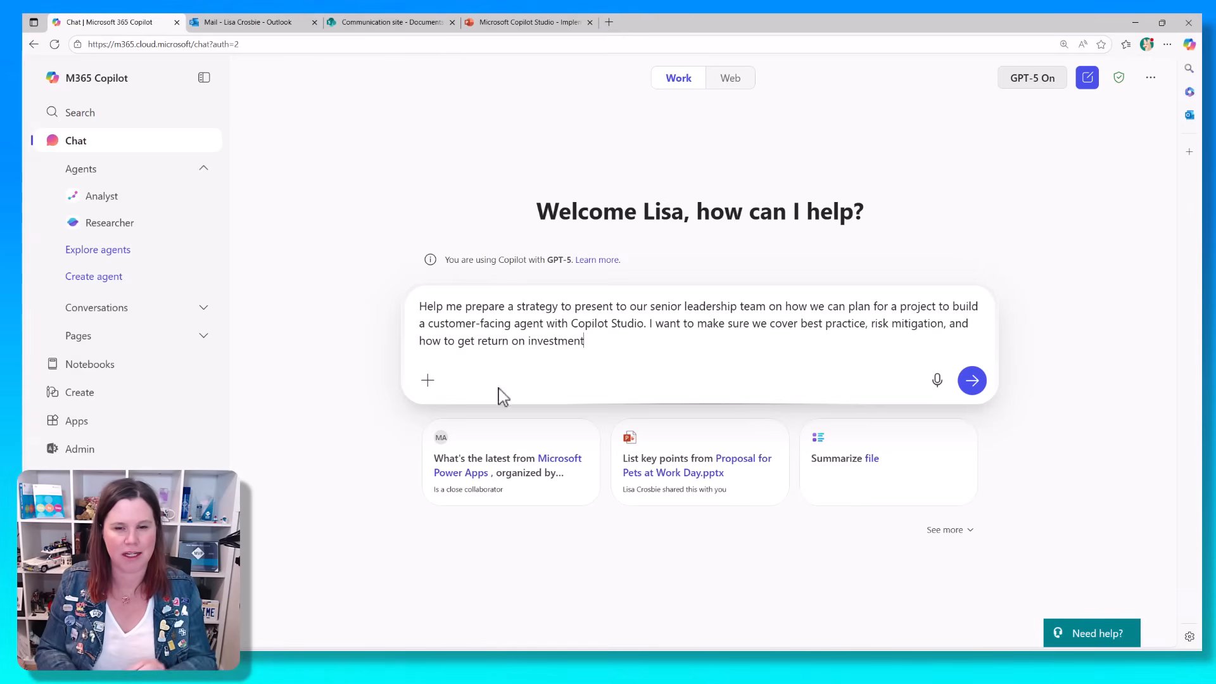
Send the Copilot Studio leadership strategy prompt to Copilot
click(971, 380)
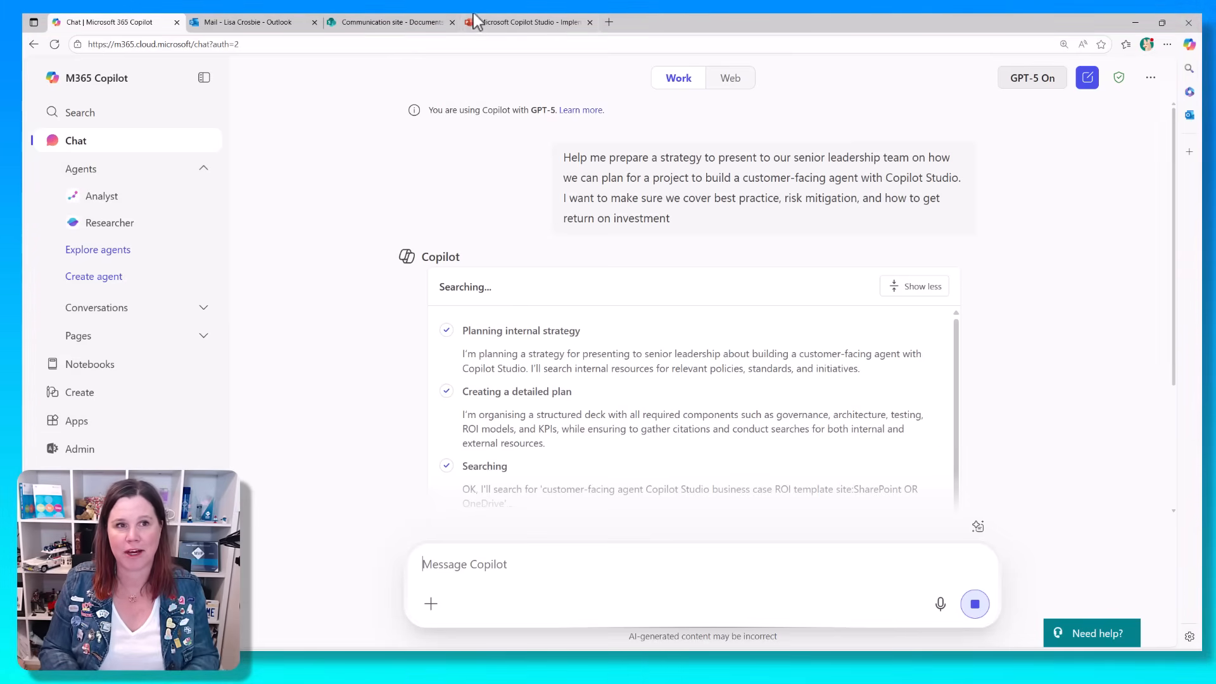
click(529, 21)
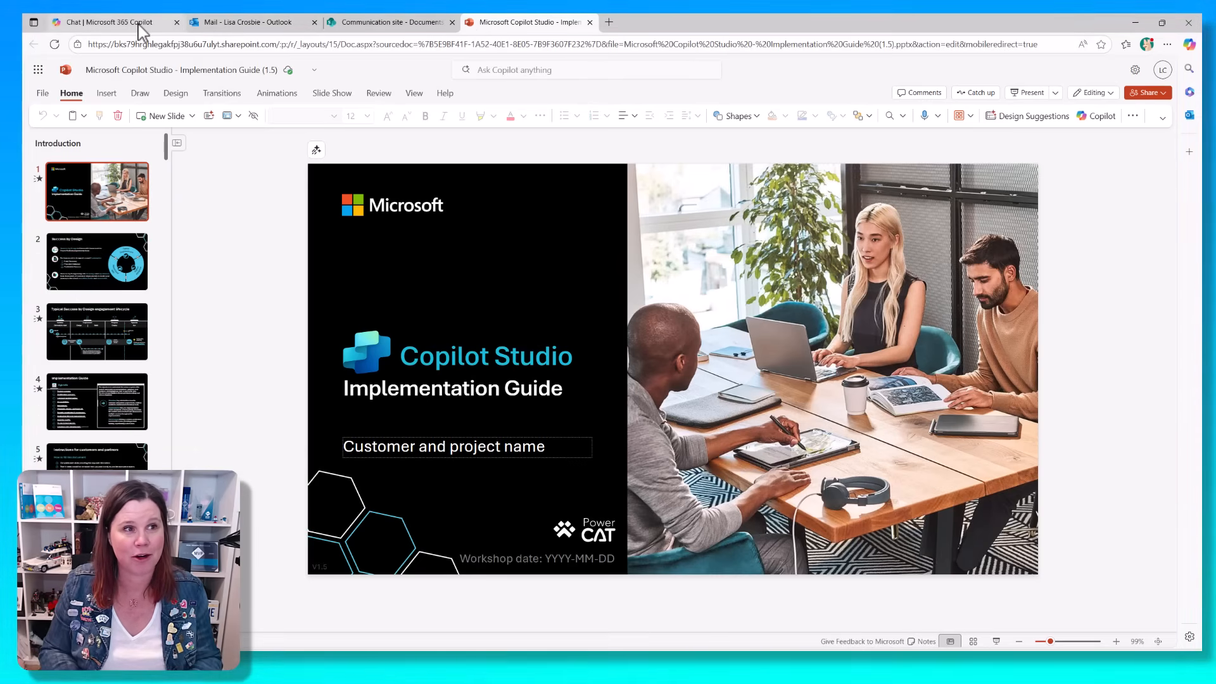
click(109, 22)
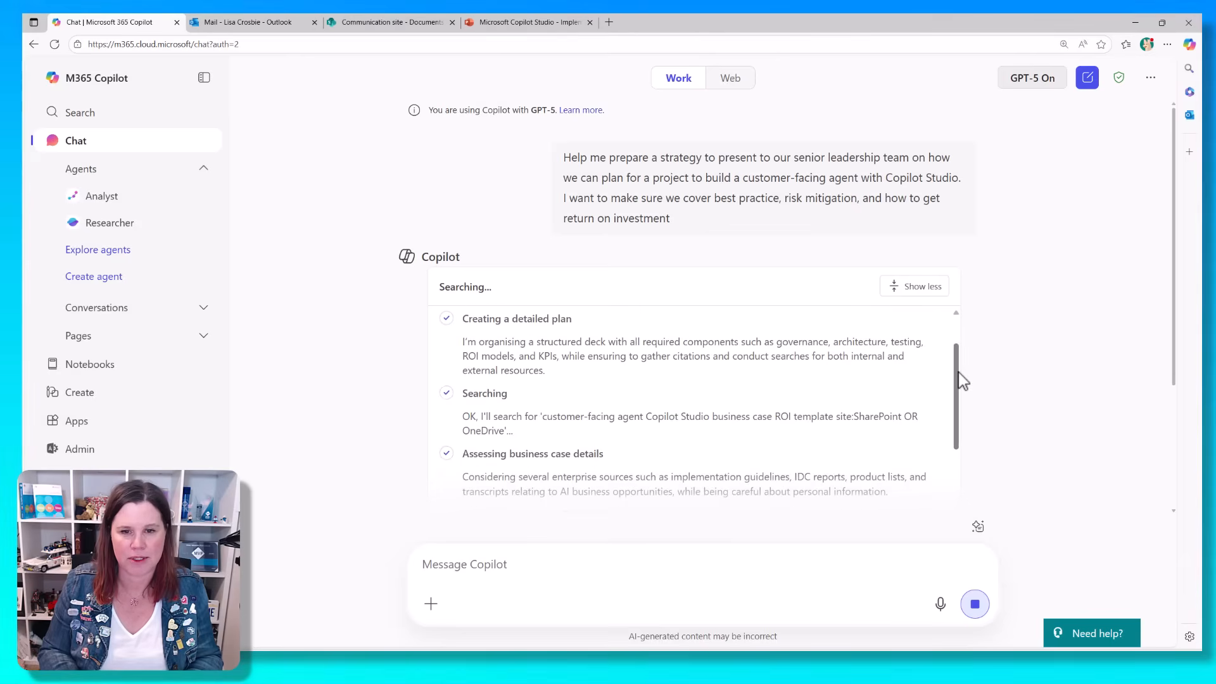
scroll(down, 3)
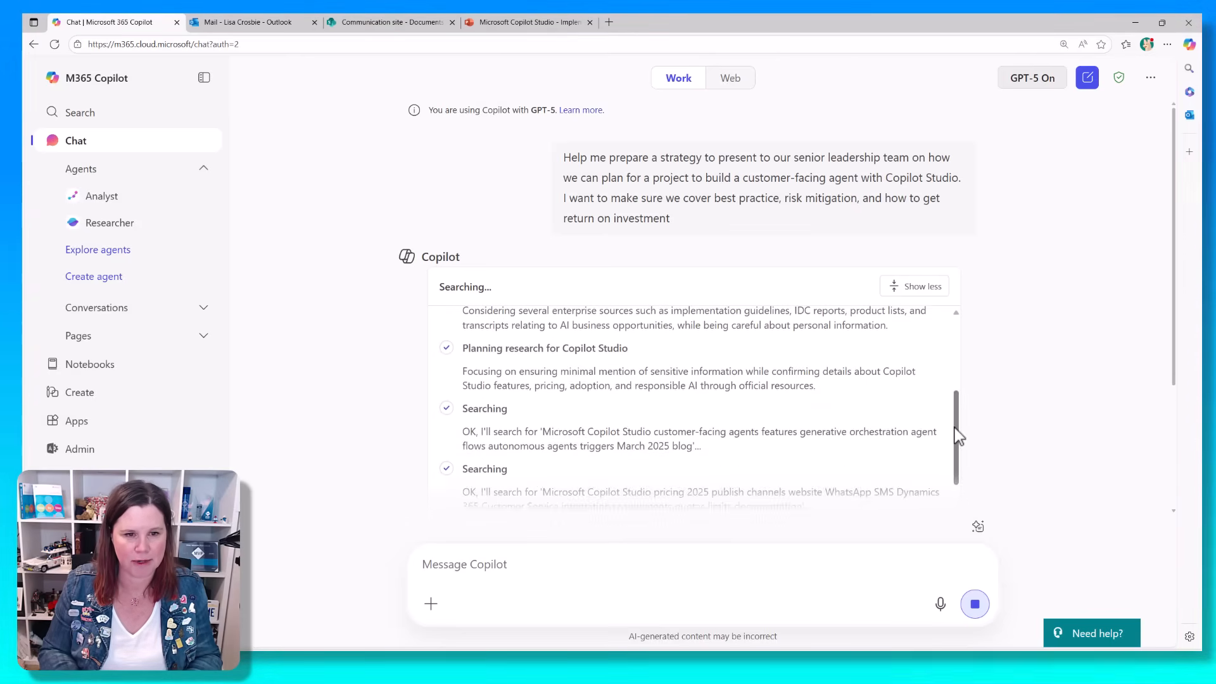
scroll(down, 3)
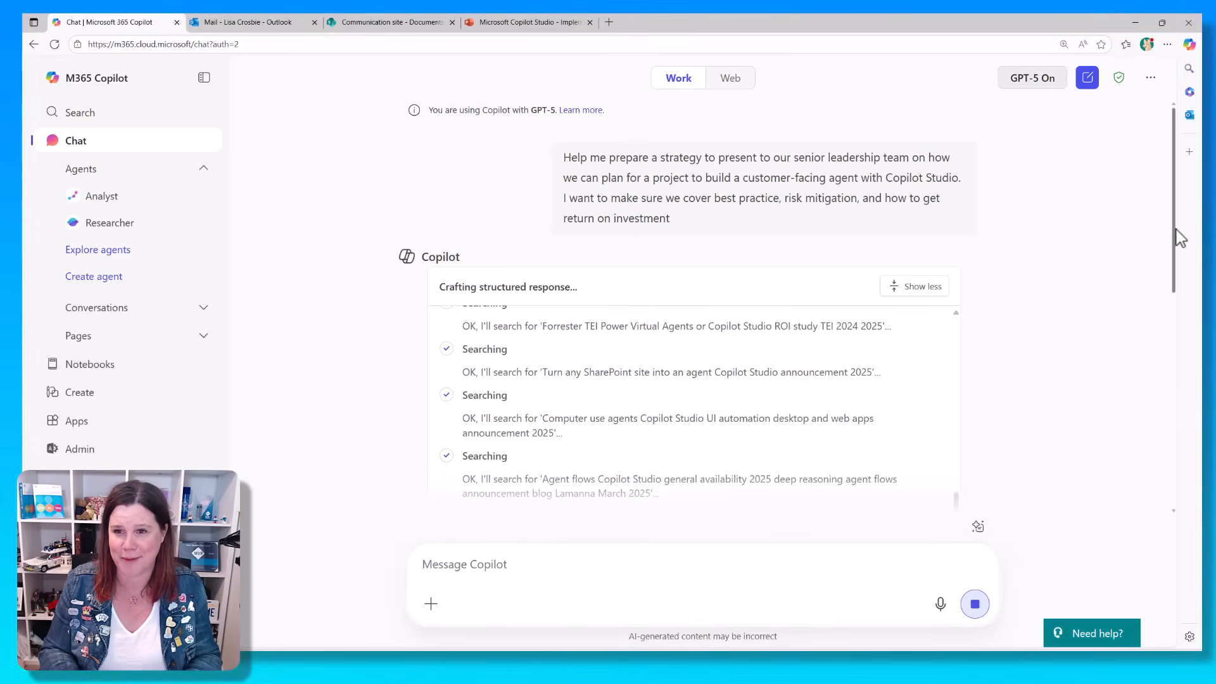
scroll(down, 3)
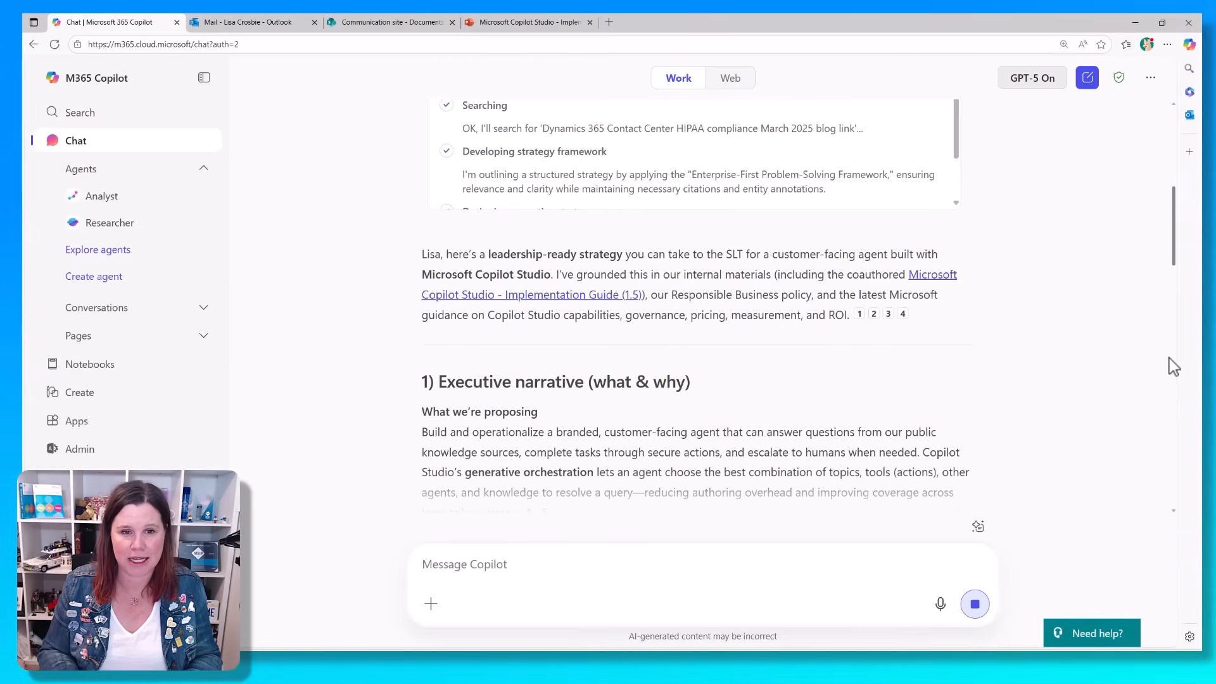
Scroll through the finished strategy response down to the Quick next steps section
scroll(down, 3)
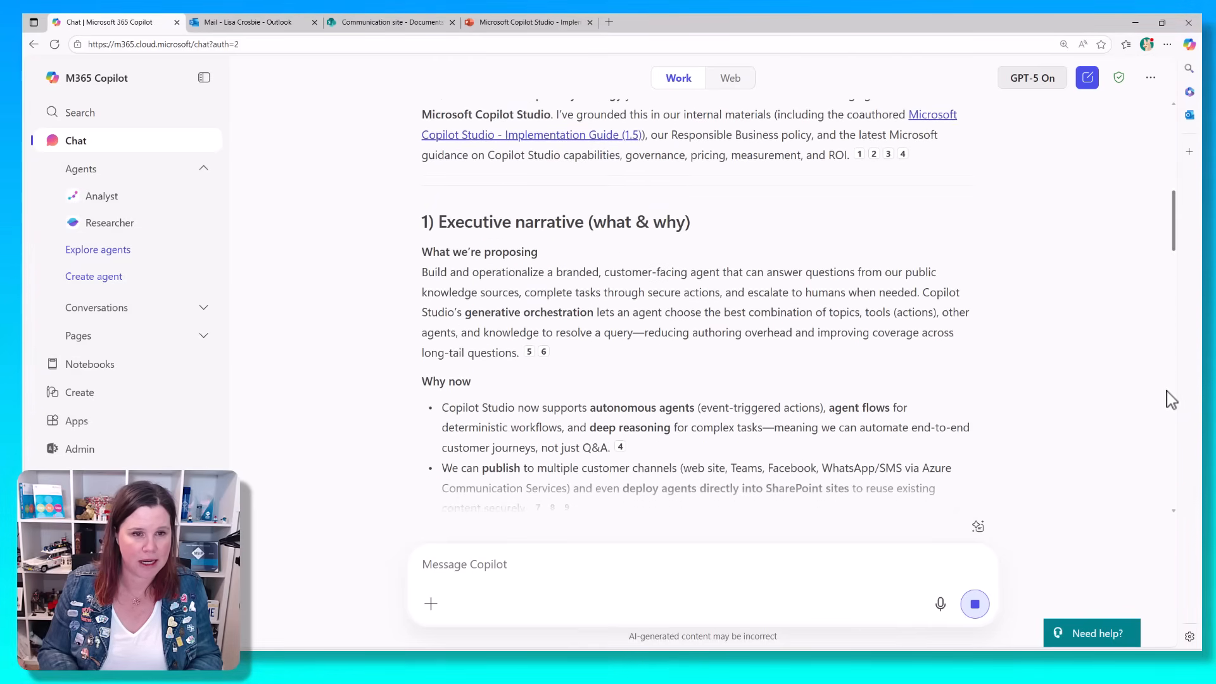
scroll(down, 3)
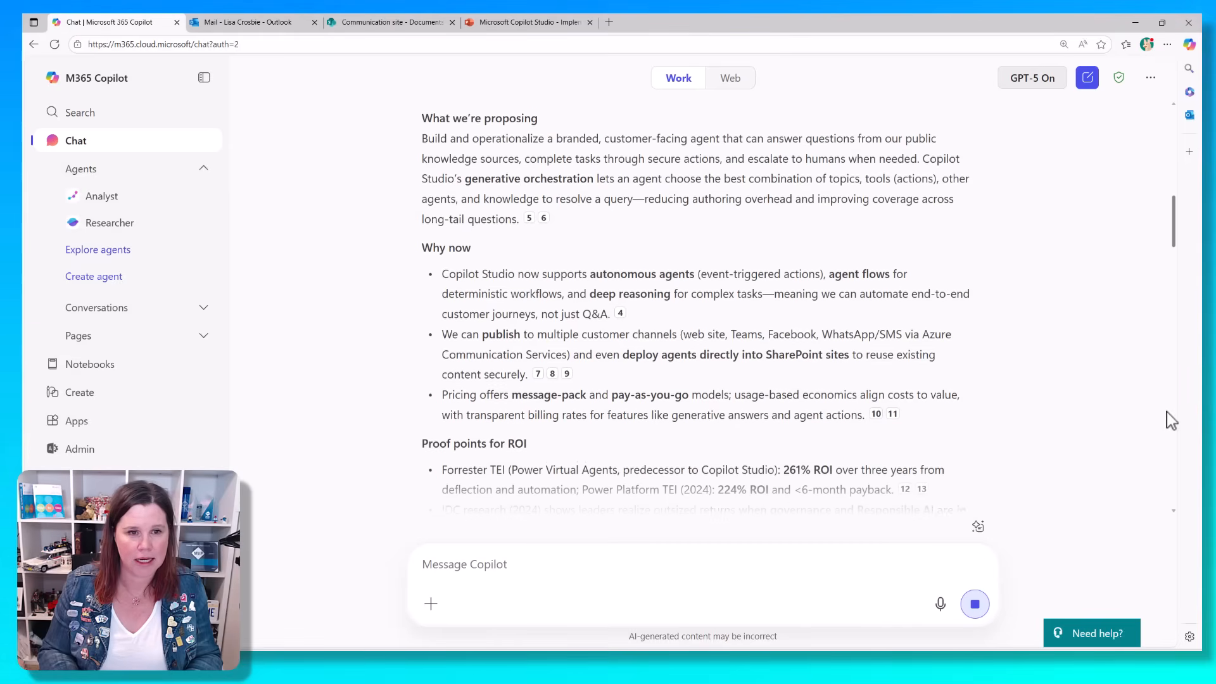
scroll(down, 3)
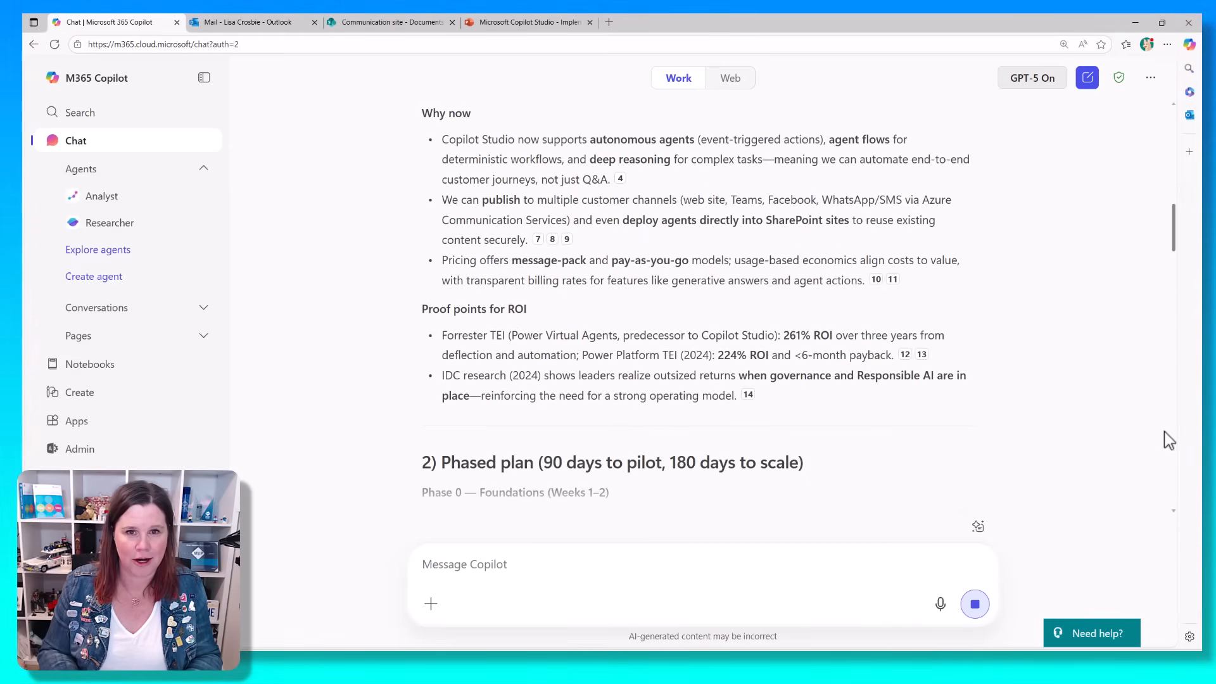
scroll(down, 3)
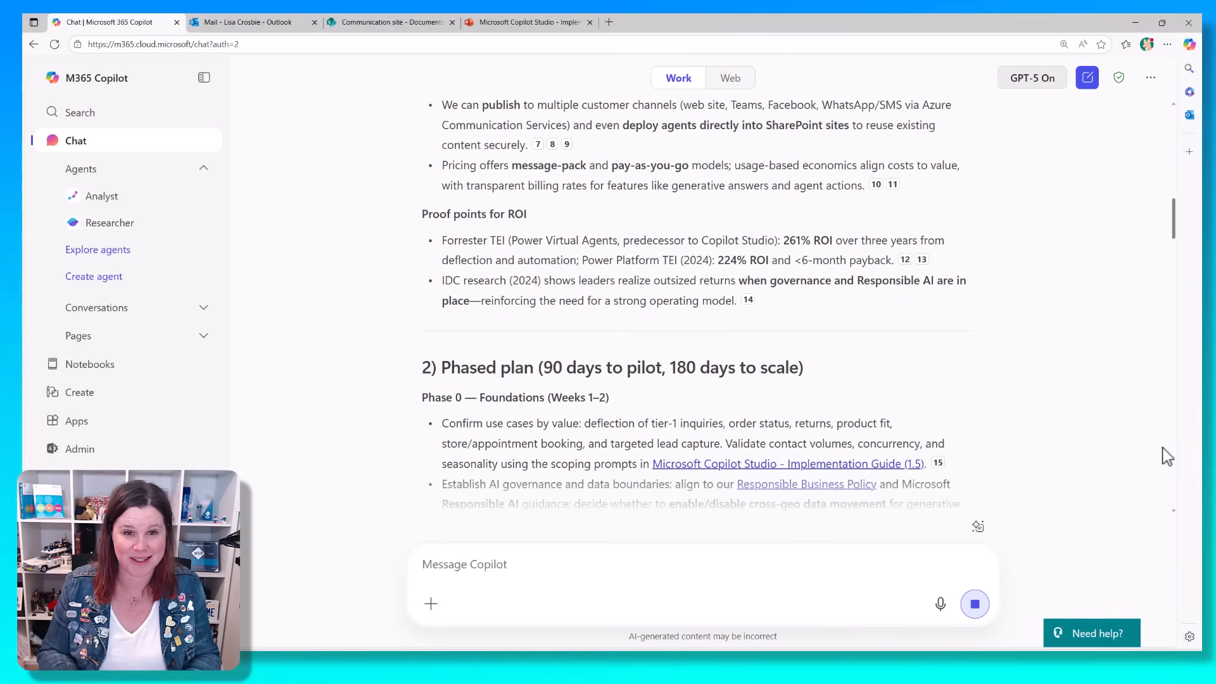
scroll(down, 3)
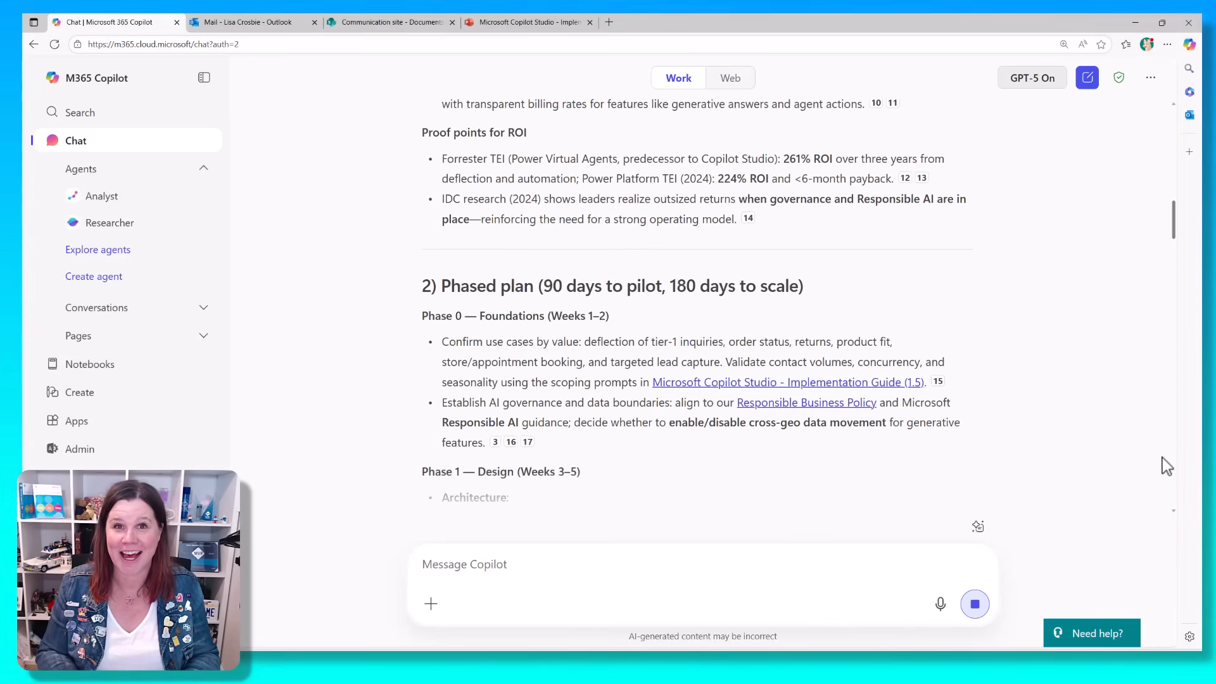
scroll(down, 3)
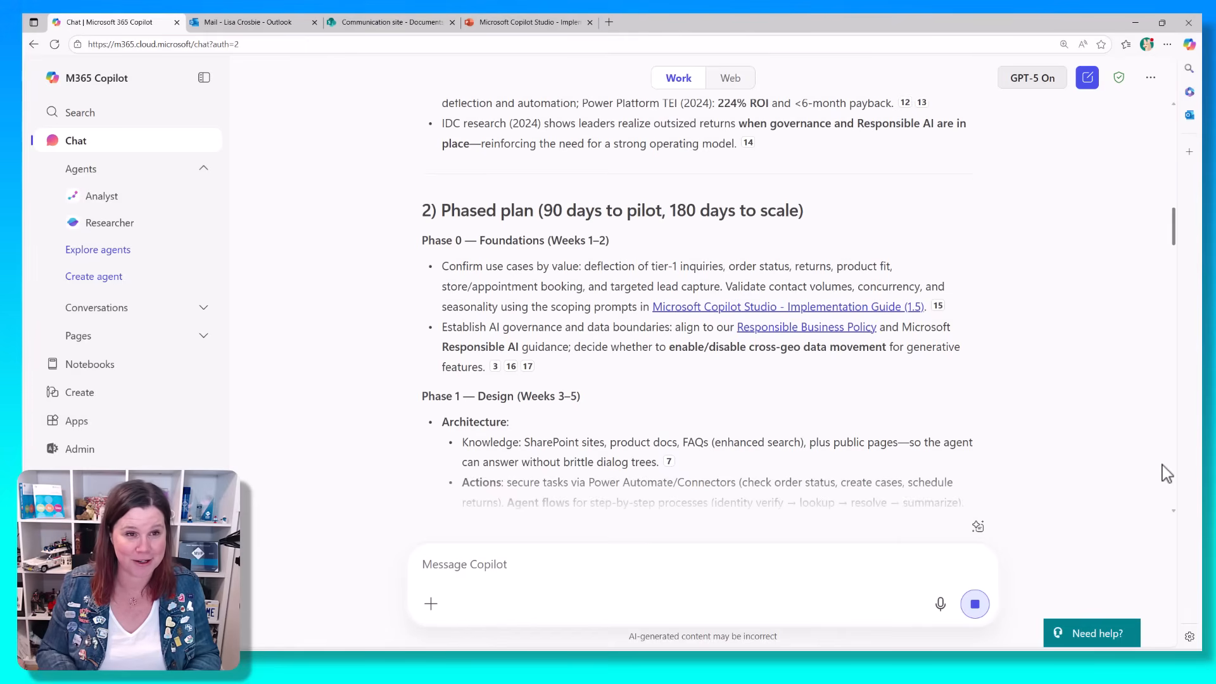
scroll(down, 3)
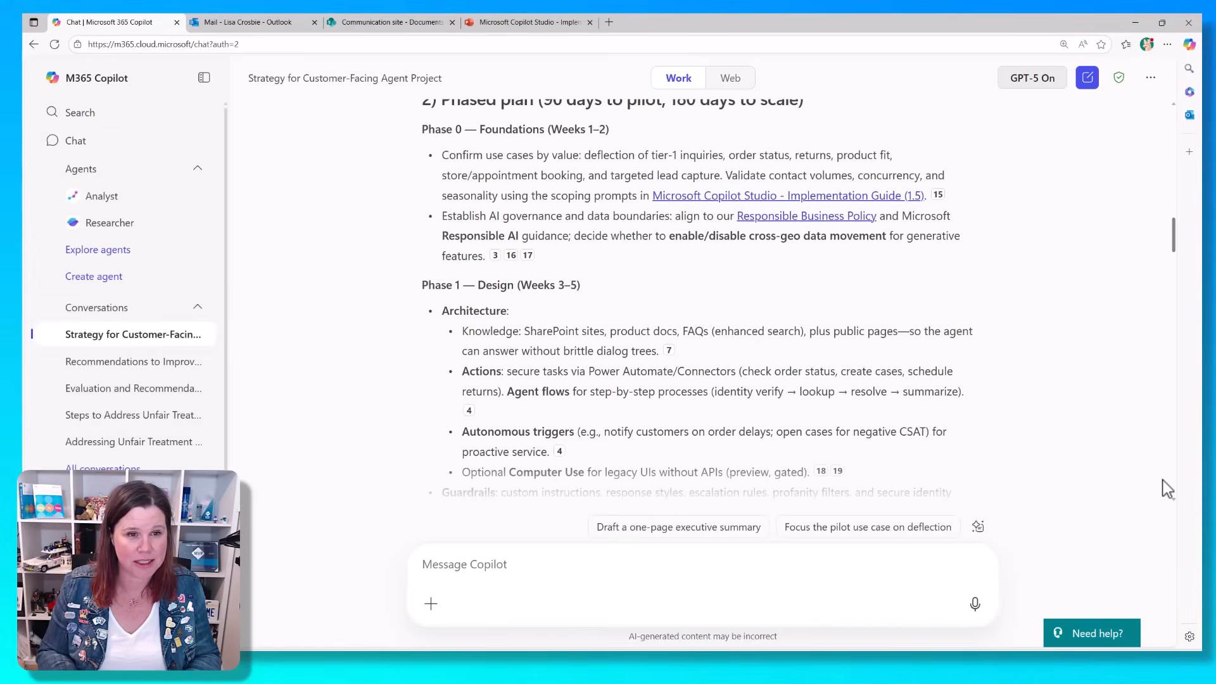
scroll(down, 3)
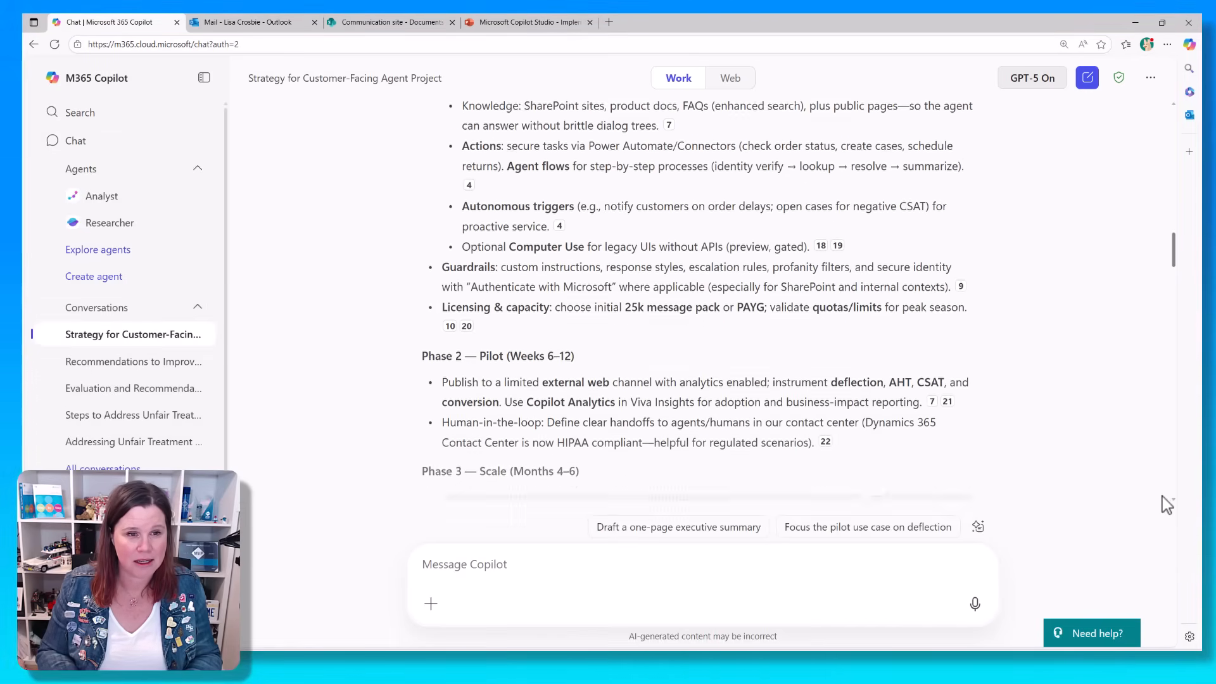
scroll(down, 3)
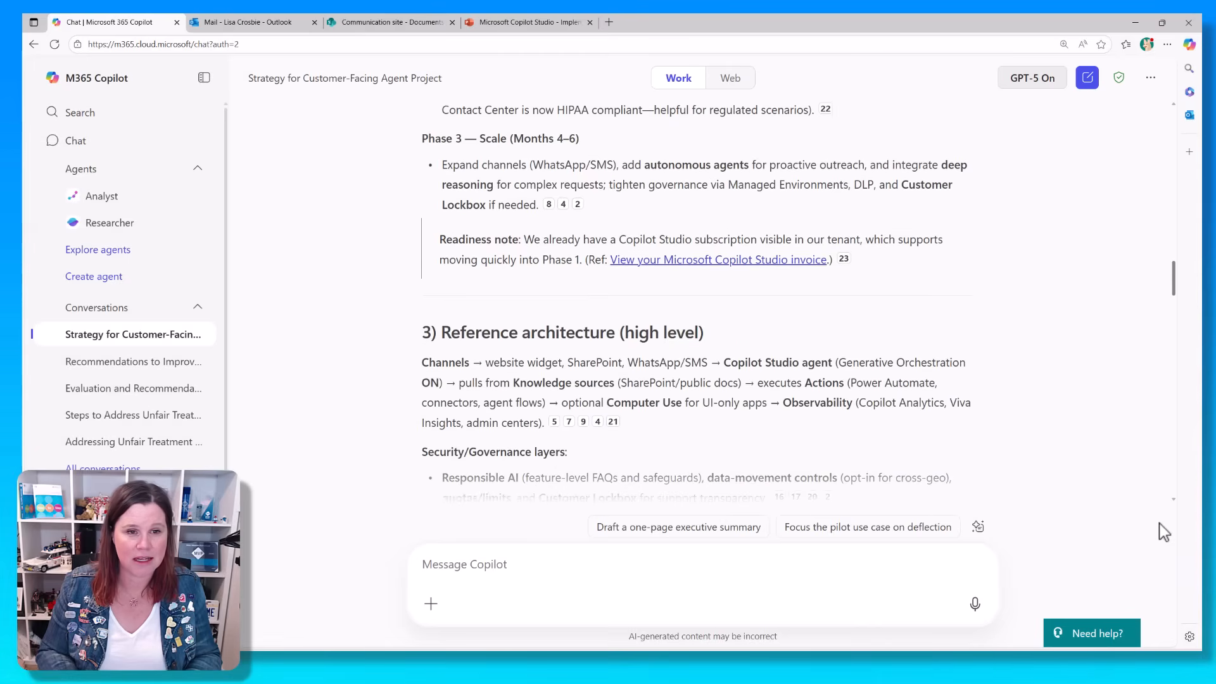
scroll(down, 3)
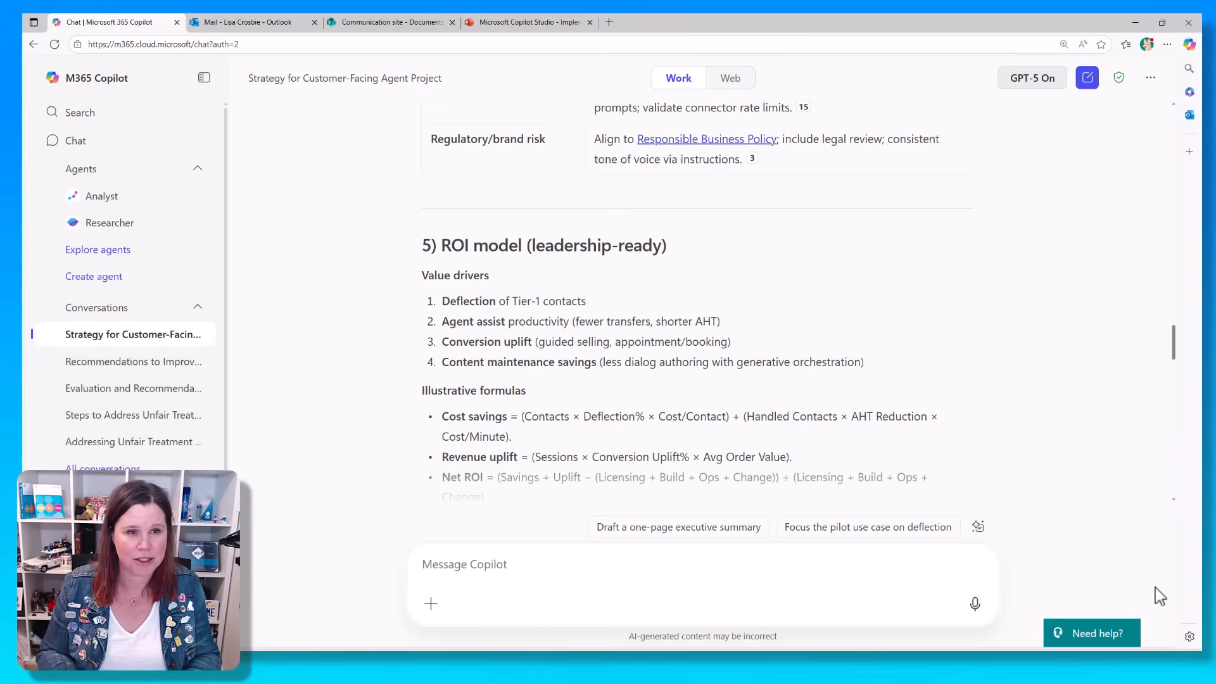
scroll(down, 3)
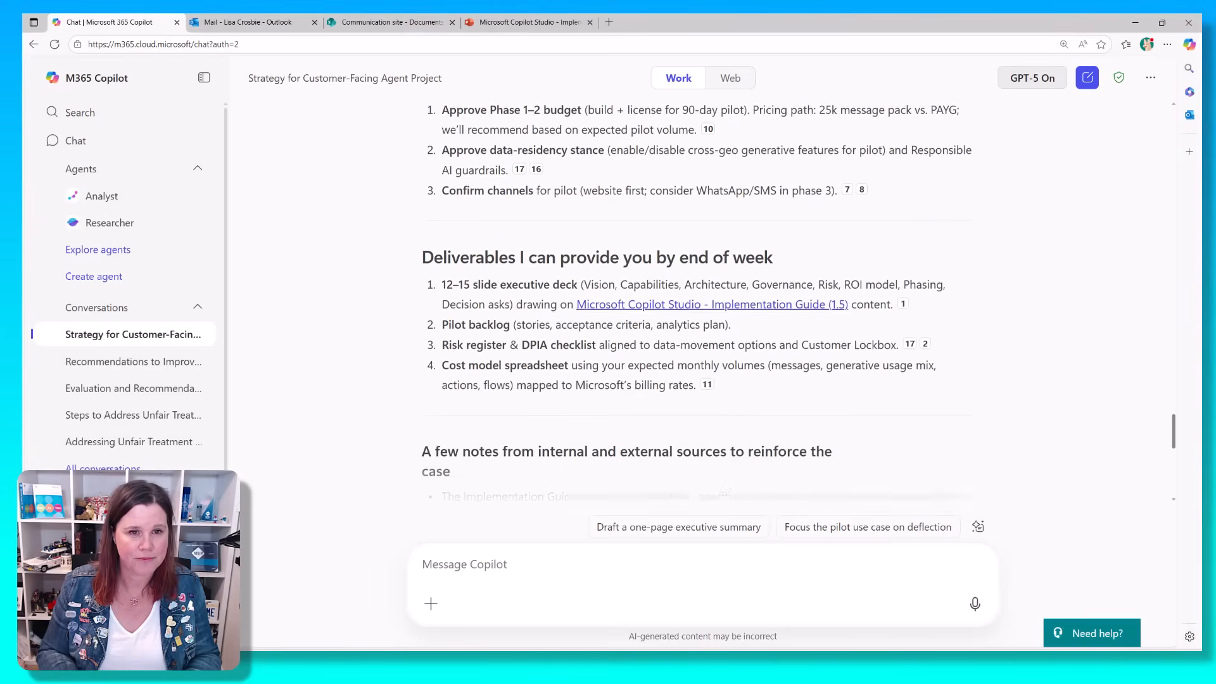
scroll(down, 3)
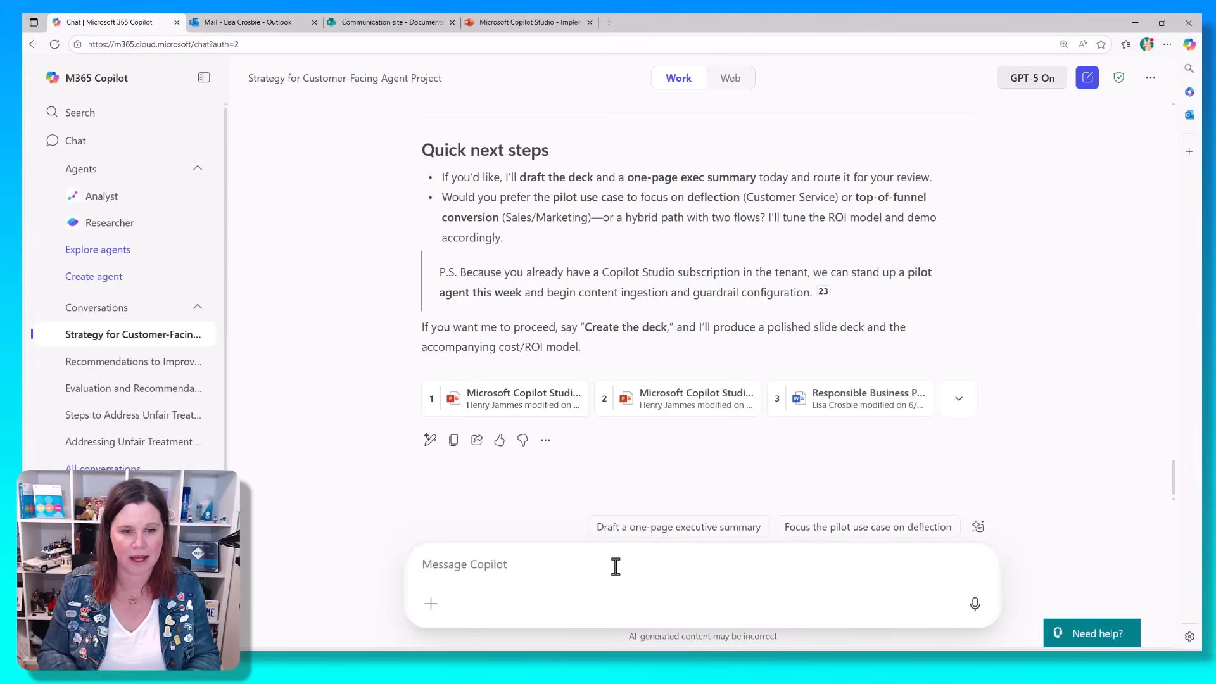
mouse_move(657, 540)
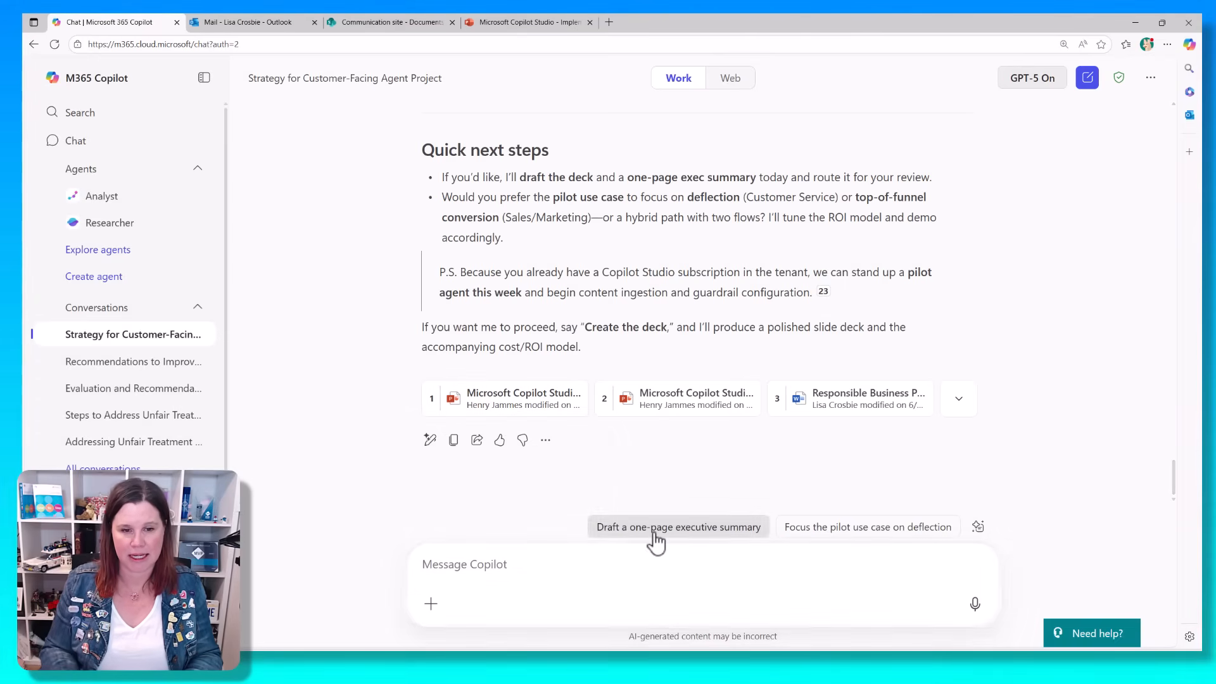
Request a one-page executive summary and scroll to its Appendix: Key Sources
click(677, 527)
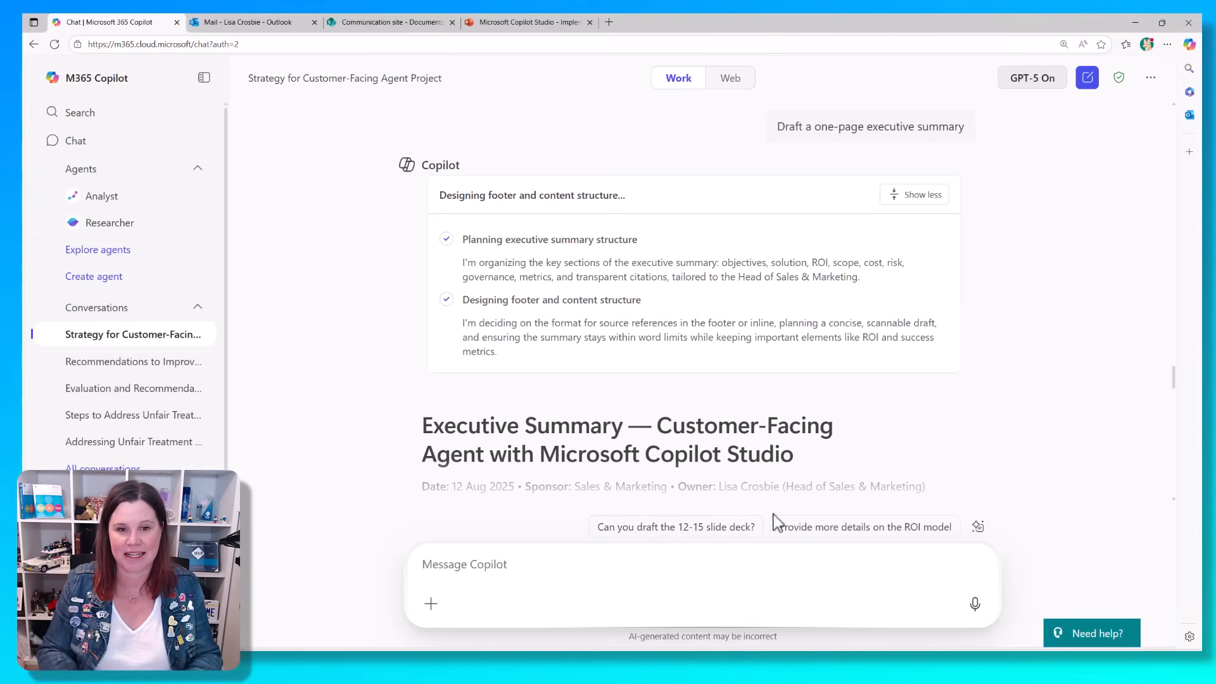
scroll(down, 3)
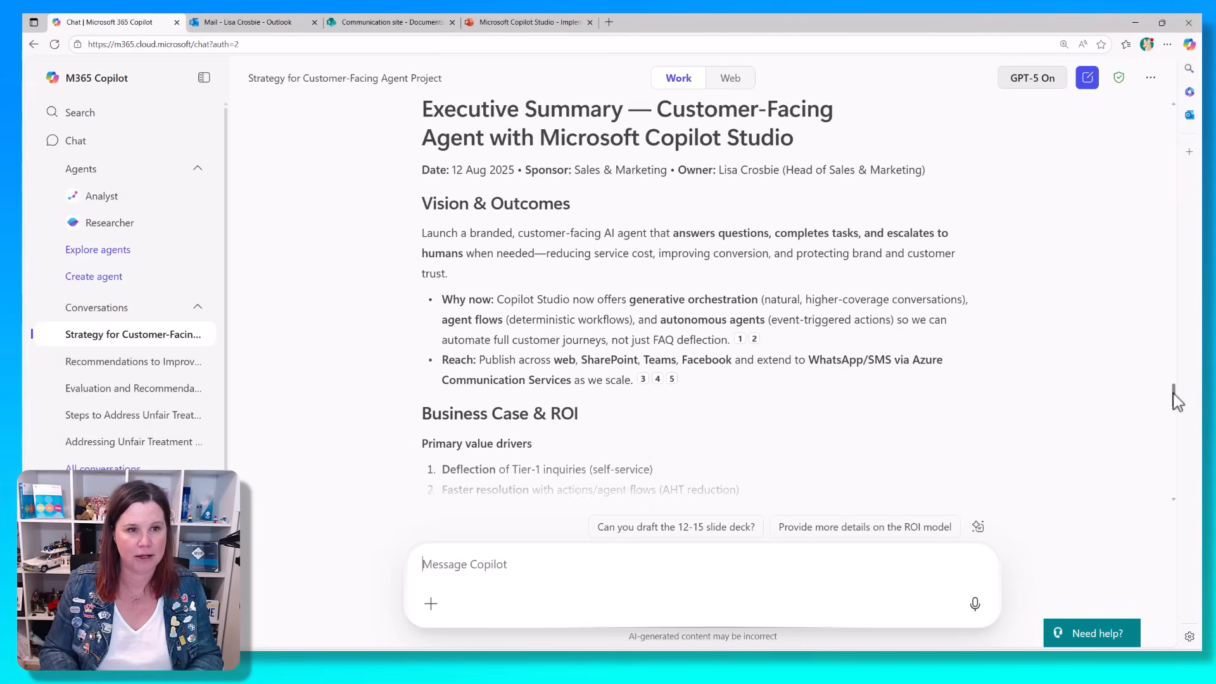
scroll(down, 3)
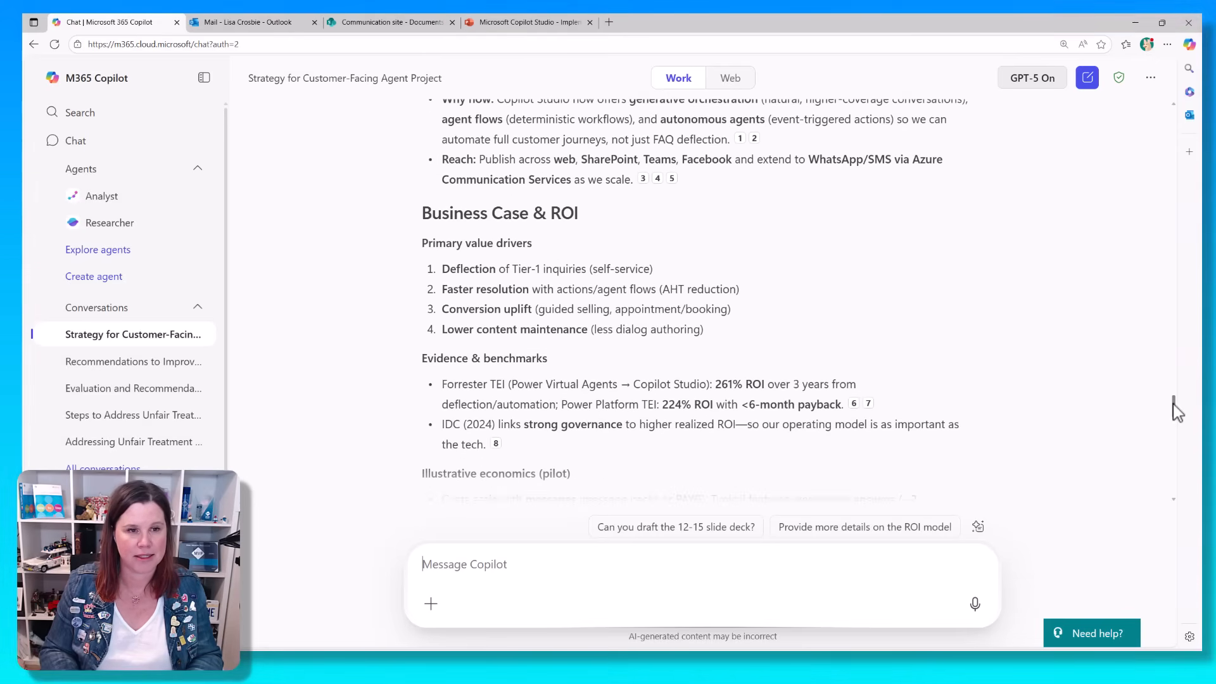
scroll(down, 3)
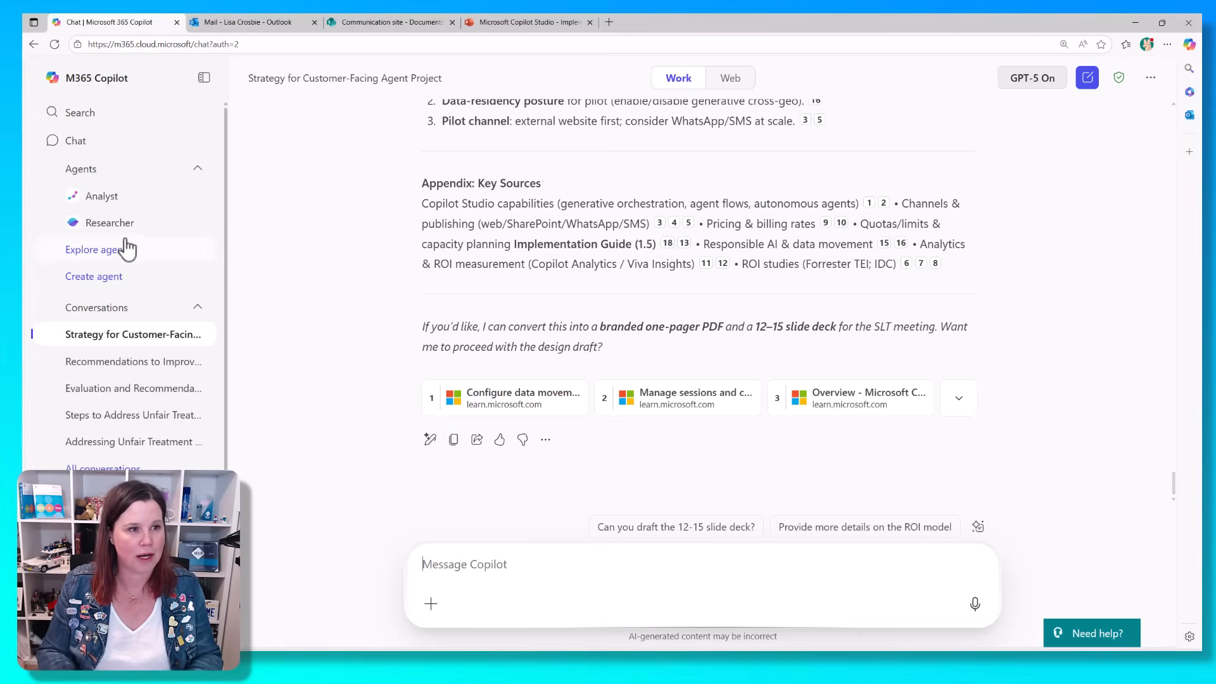
Open the Researcher agent and enter the senior leadership strategy request
click(109, 222)
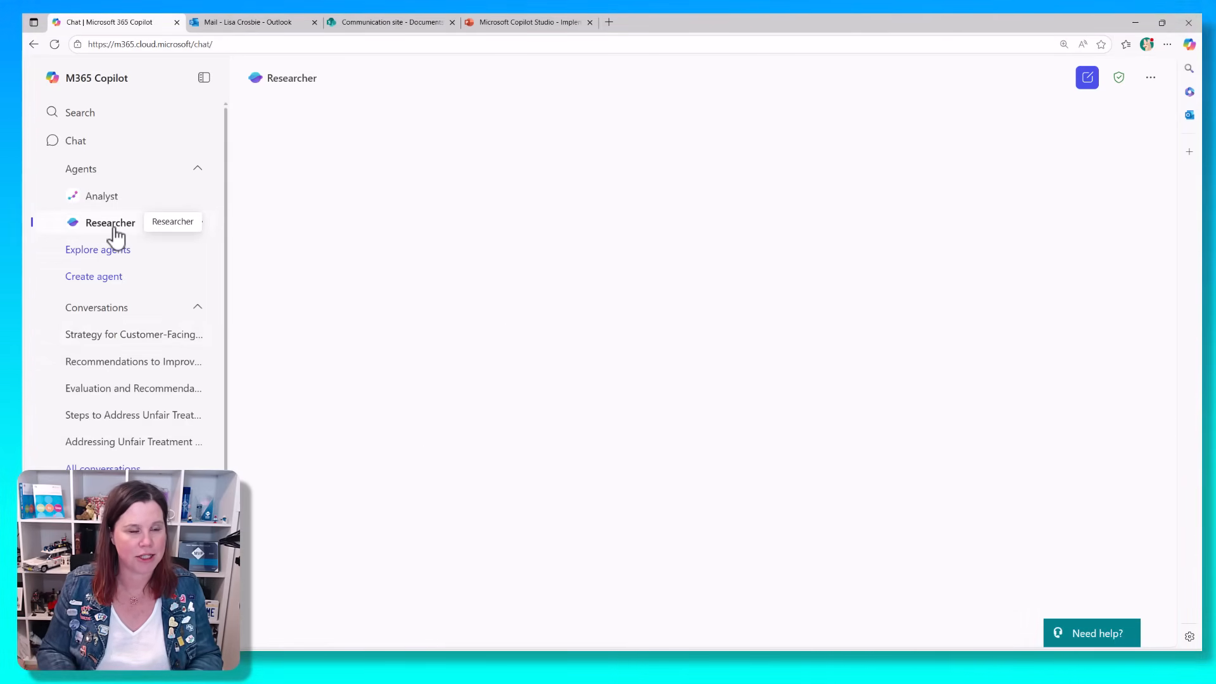
click(110, 222)
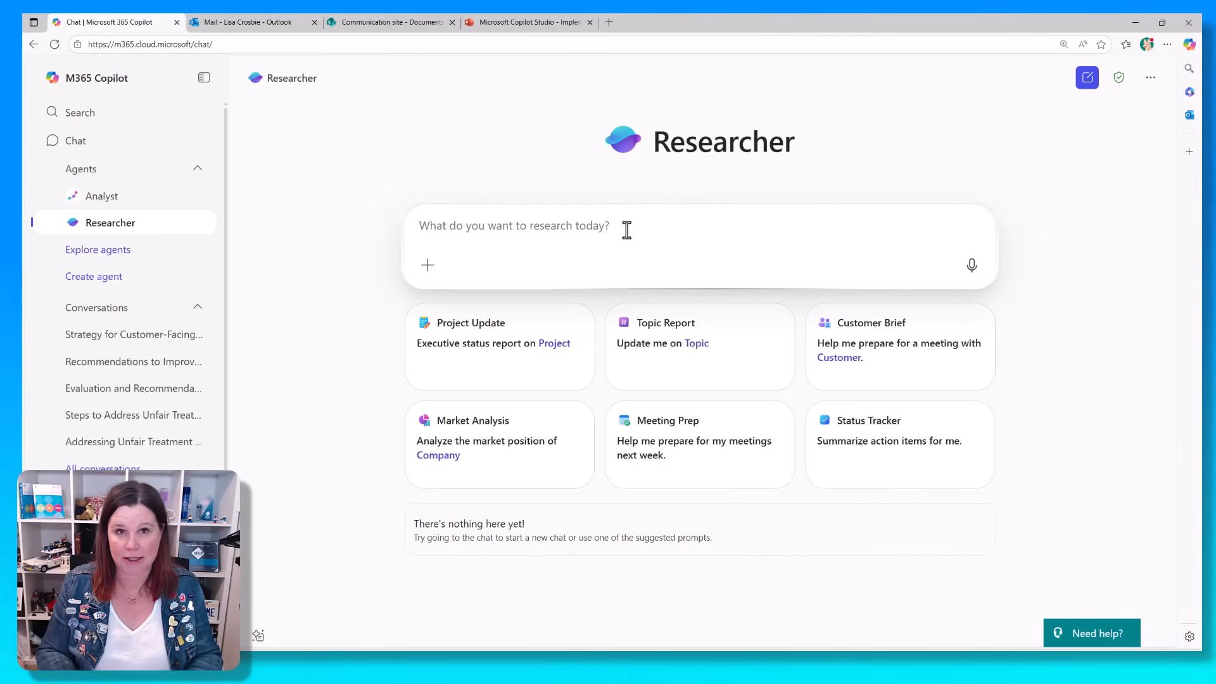
text(Help me prepare a strategy to present to our senior leadership team on how we can plan for a project to build a customer-facing agent with Copilot Studio. I want to make sure we cover best practice, risk mitigation, and how to get return on investment)
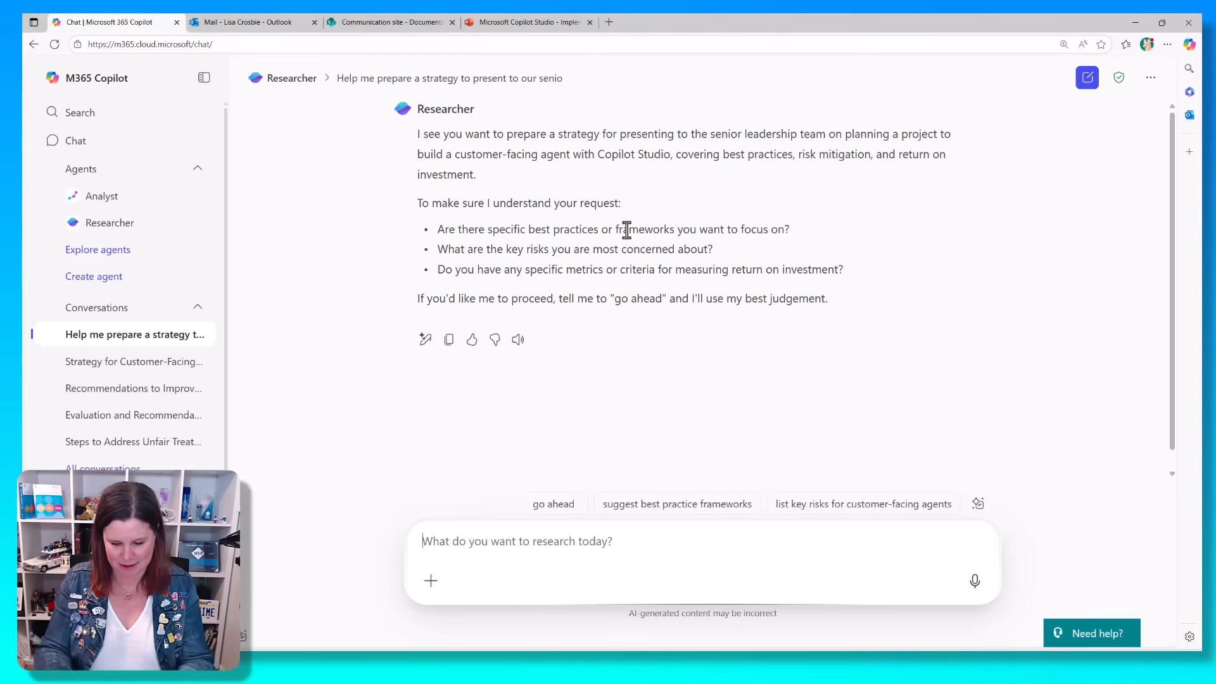
Send 'go aha' to tell the Researcher to proceed with the report
text(go aha)
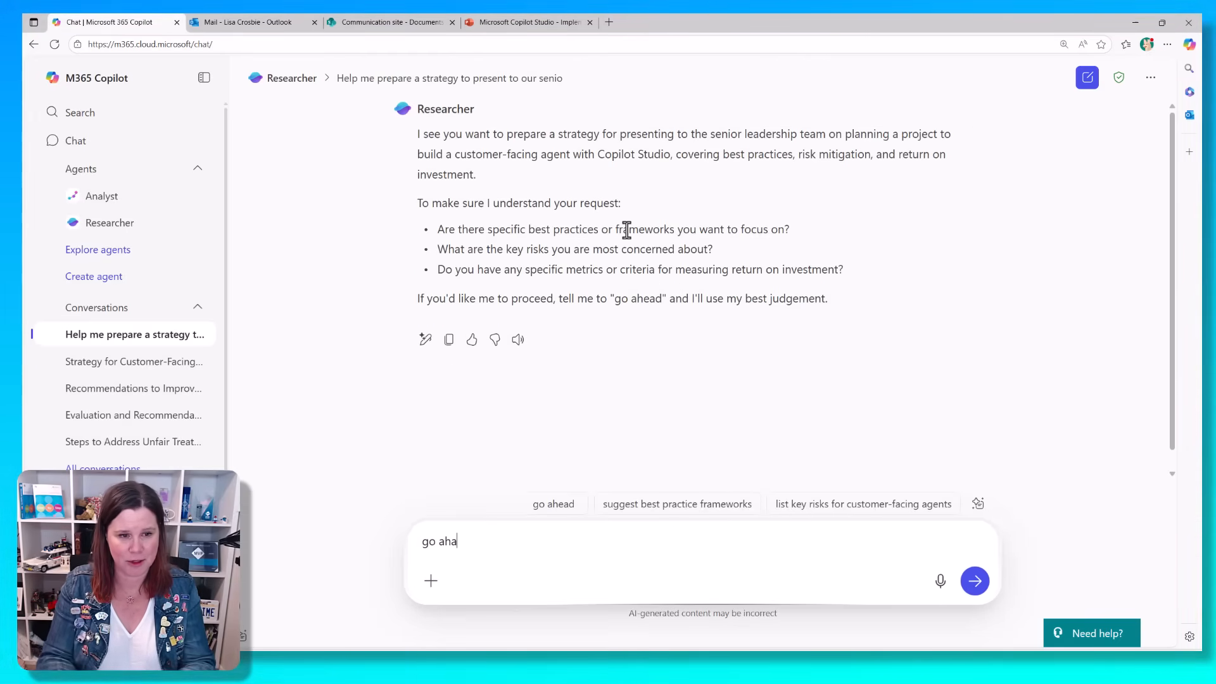
click(974, 581)
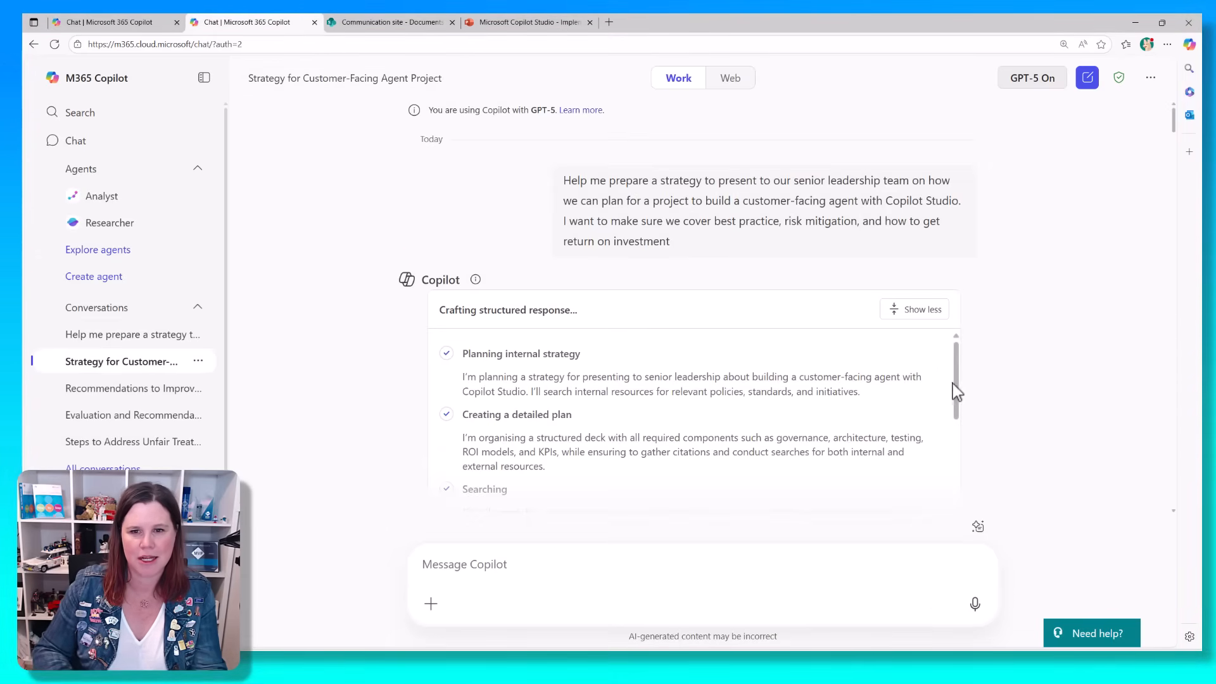
Scroll the GPT-5 chat's reasoning panel, then return to the Researcher conversation tab
scroll(down, 3)
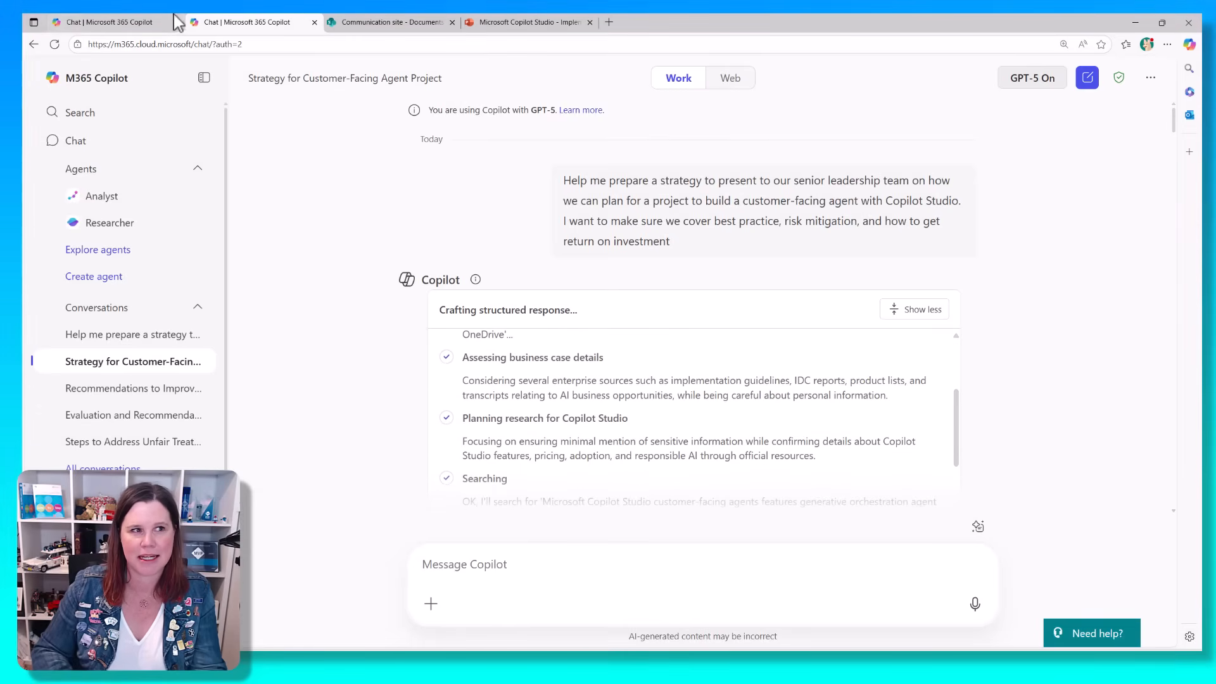
click(108, 22)
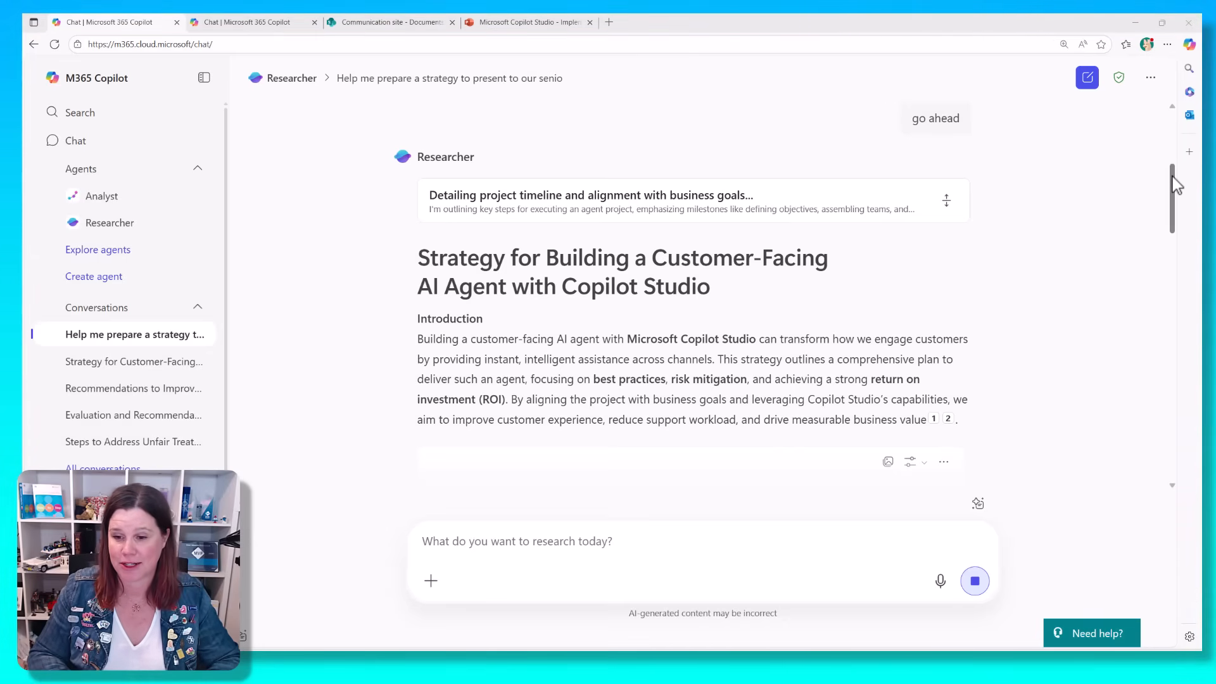
Scroll through the Researcher report's title, introduction and statistic cards
scroll(down, 3)
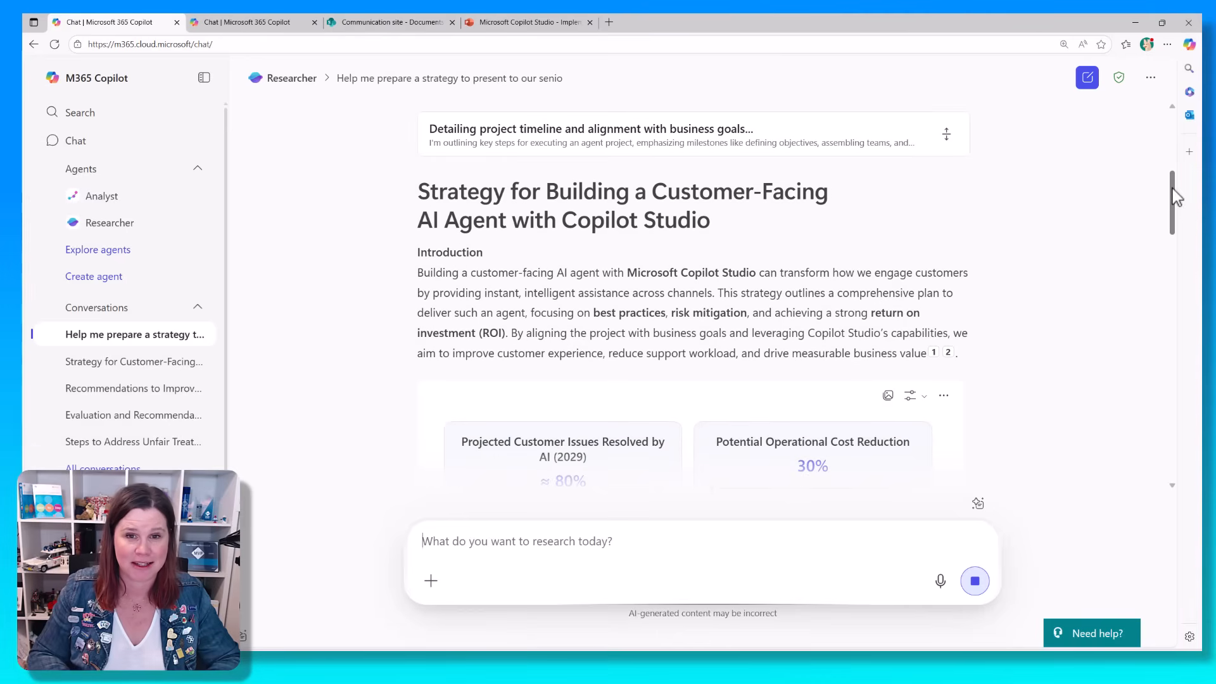
scroll(down, 3)
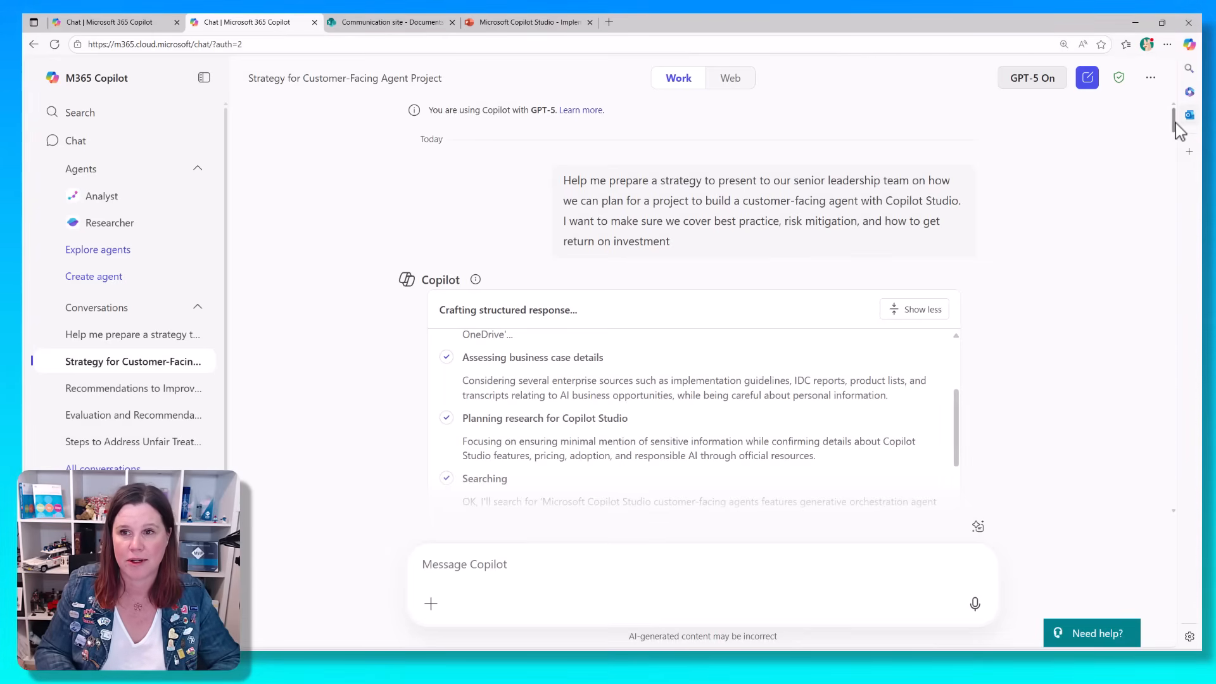
scroll(down, 3)
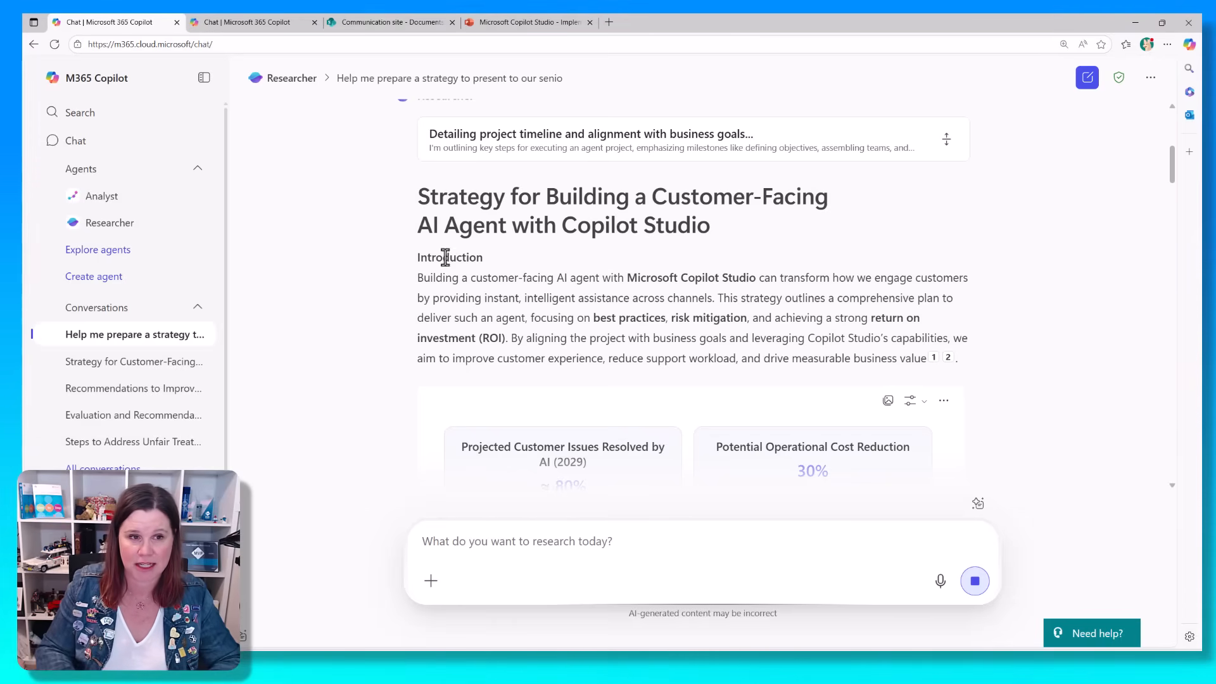
mouse_move(1170, 184)
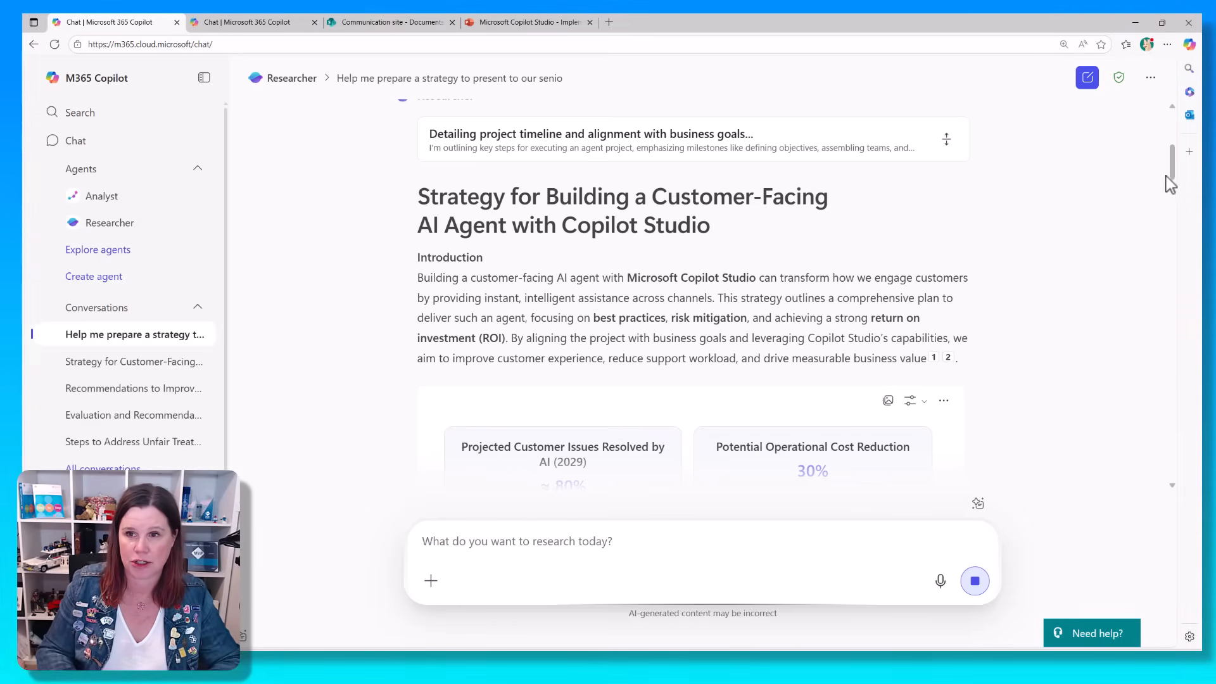
scroll(down, 3)
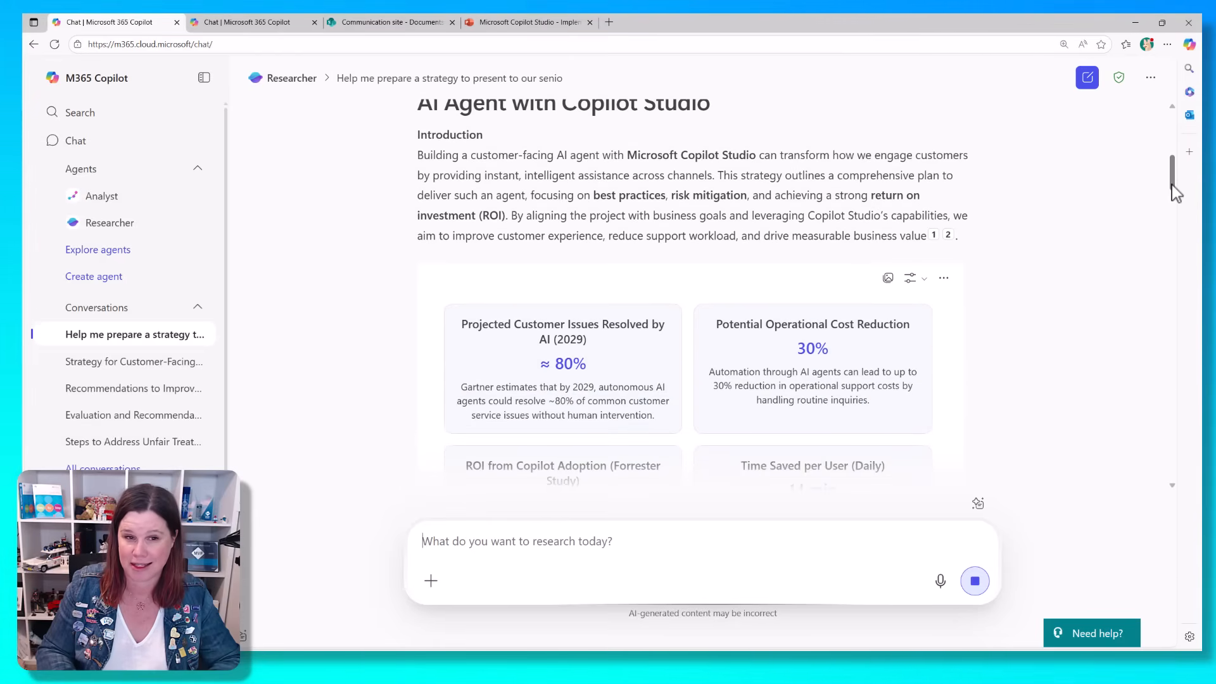
scroll(down, 3)
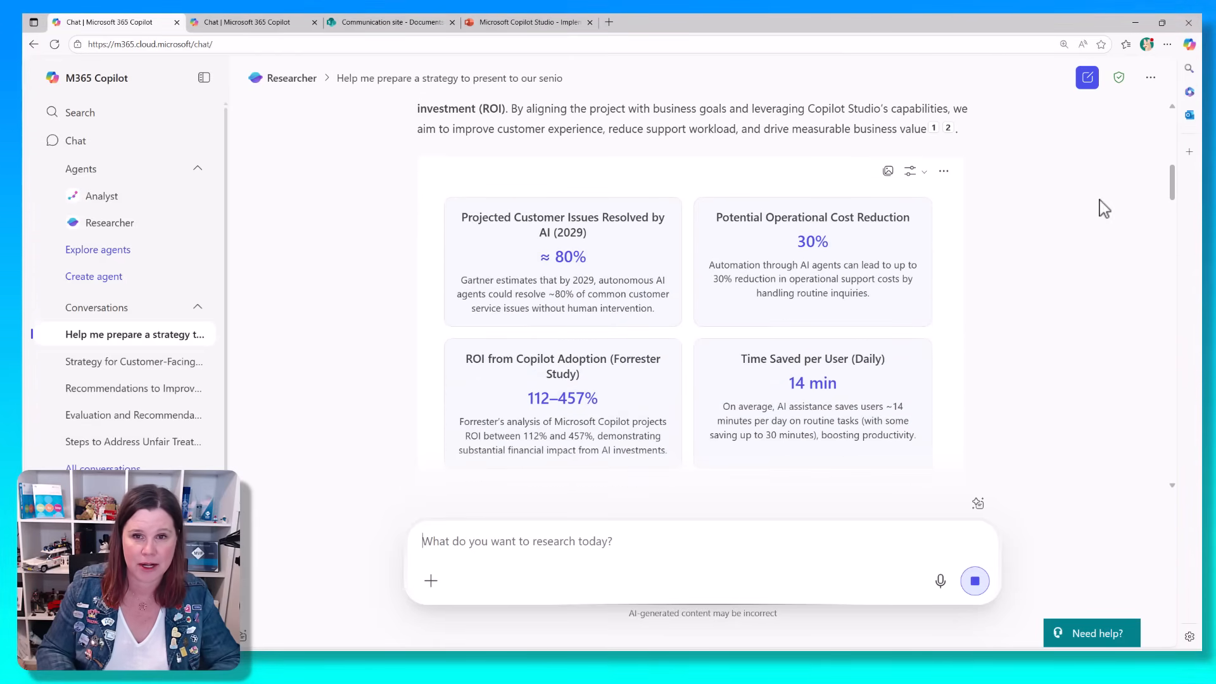
mouse_move(910, 170)
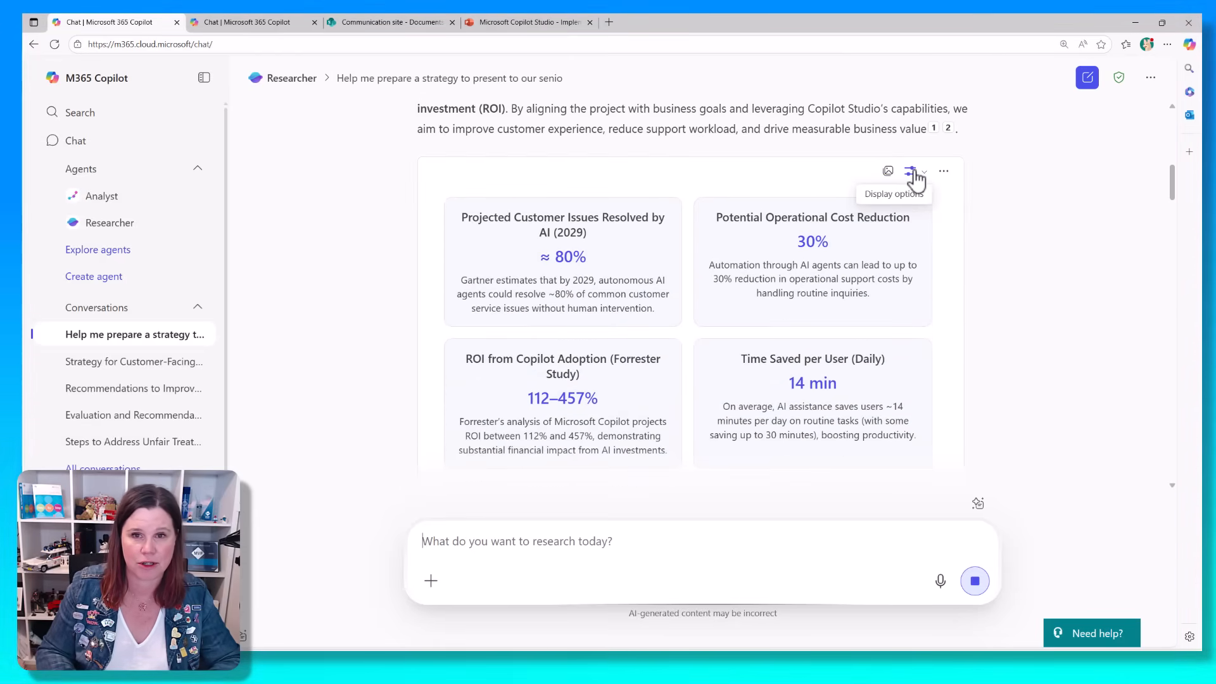
scroll(down, 3)
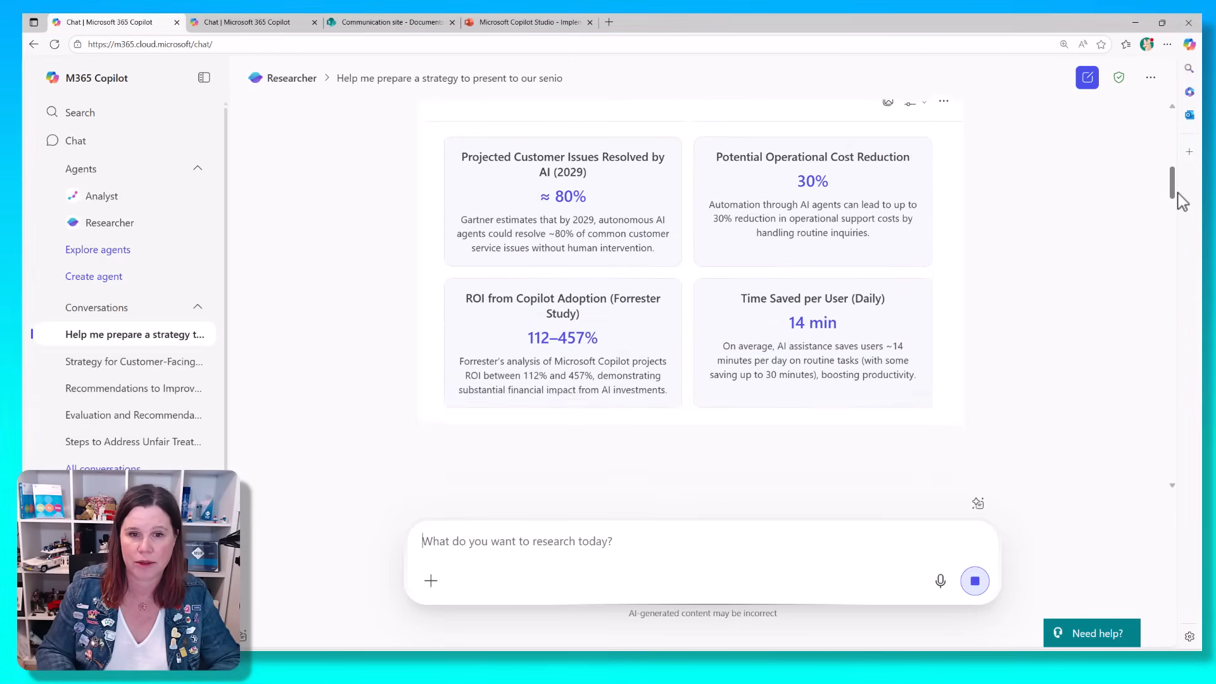
scroll(down, 3)
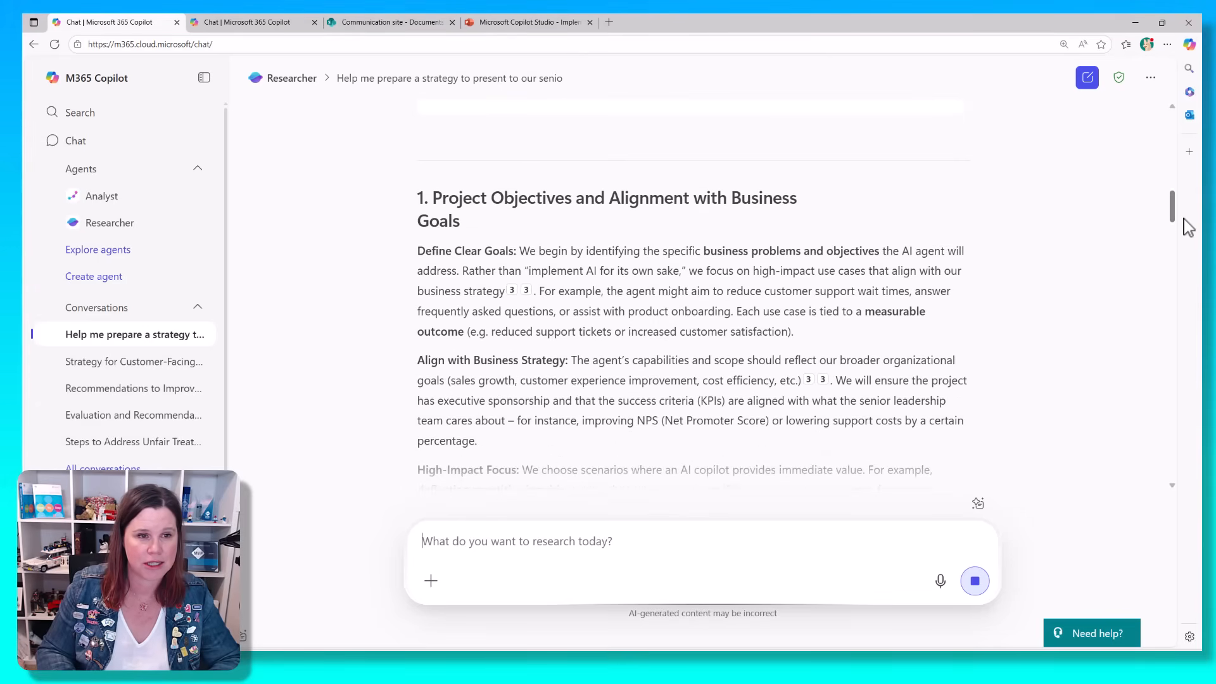
scroll(down, 3)
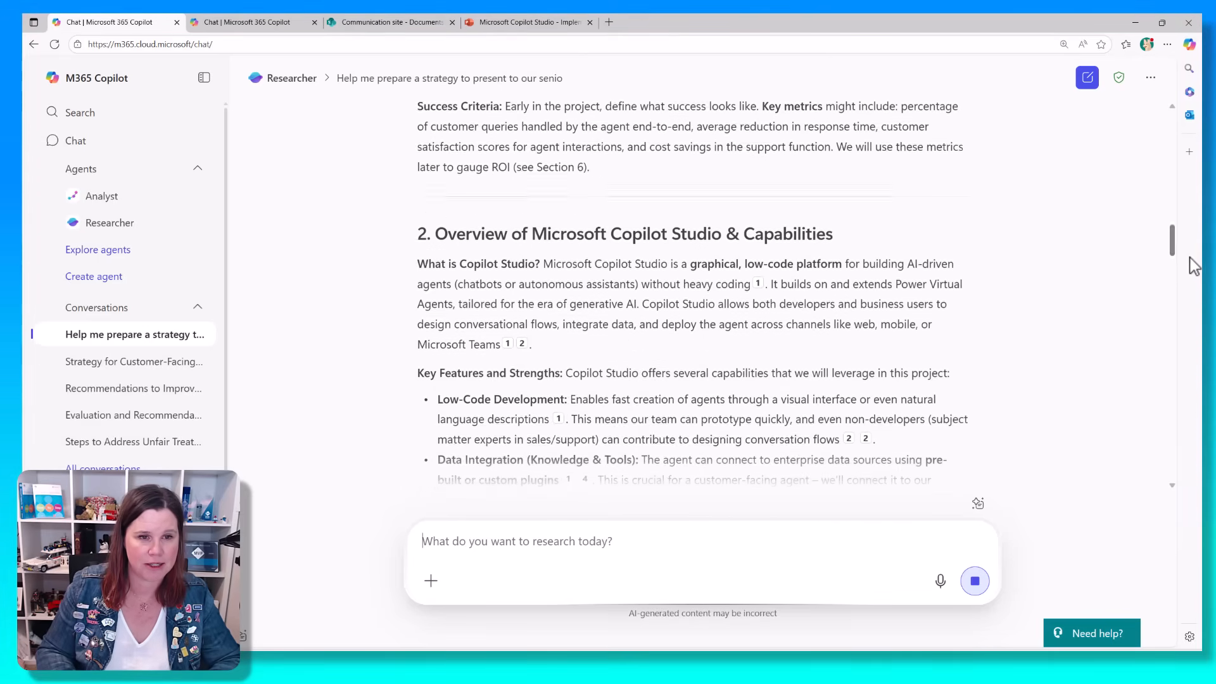
scroll(down, 3)
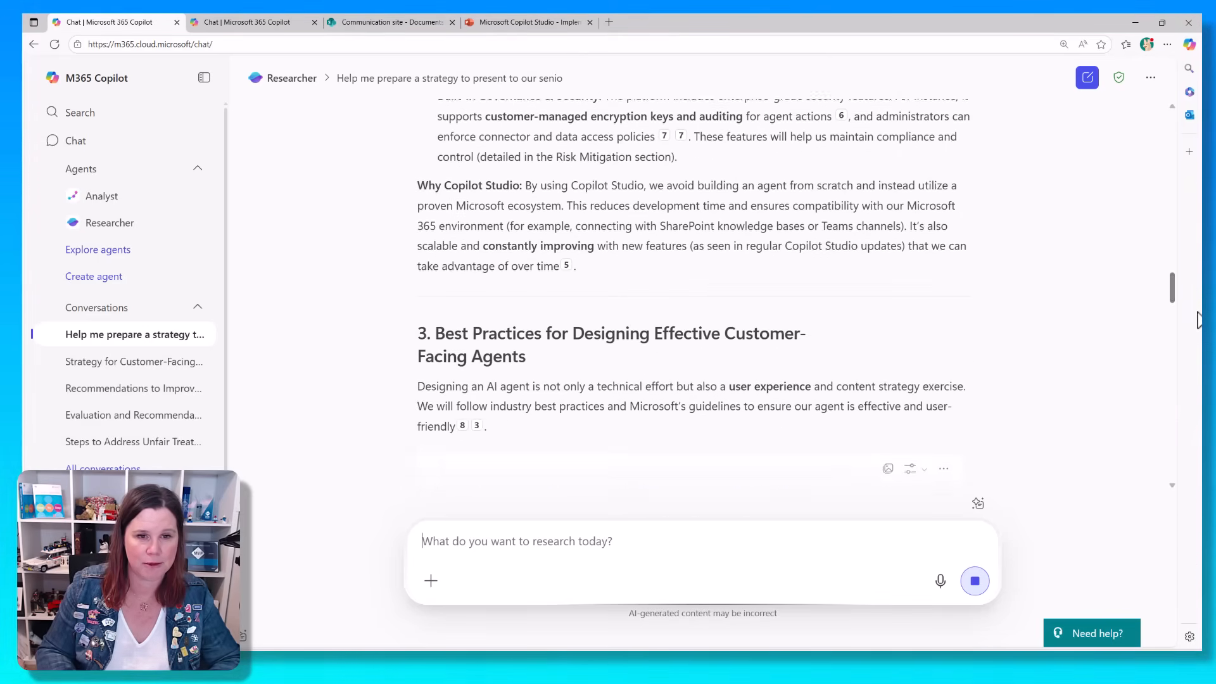
scroll(down, 3)
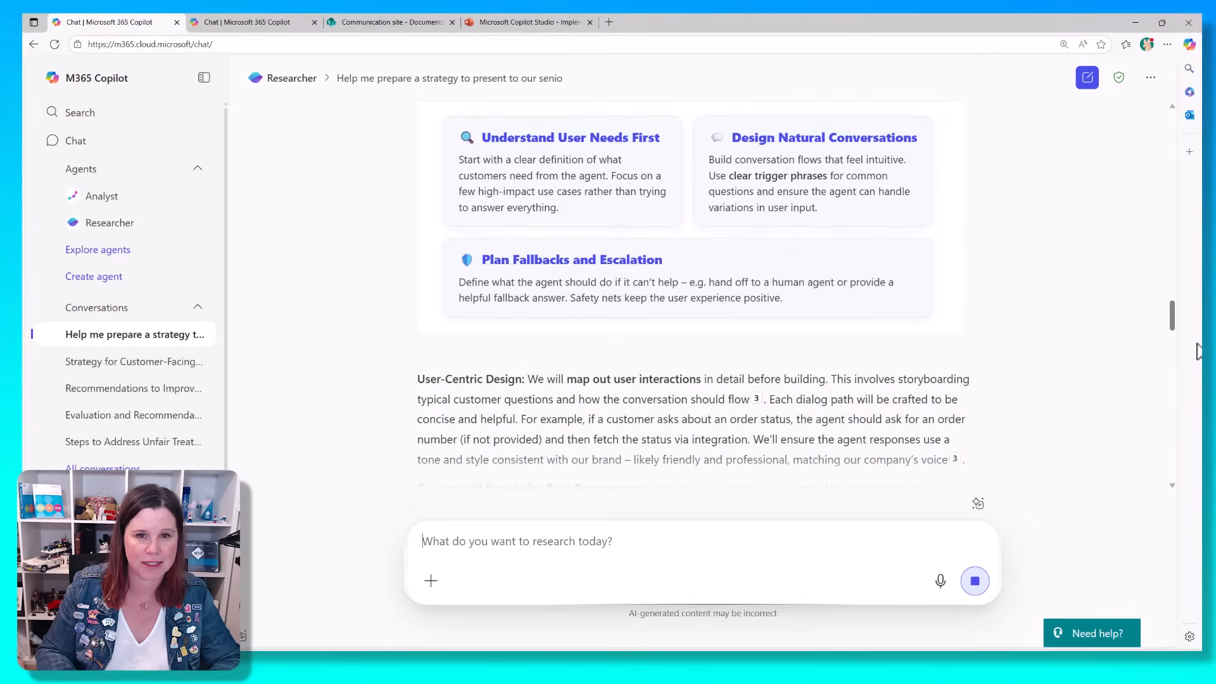
scroll(down, 3)
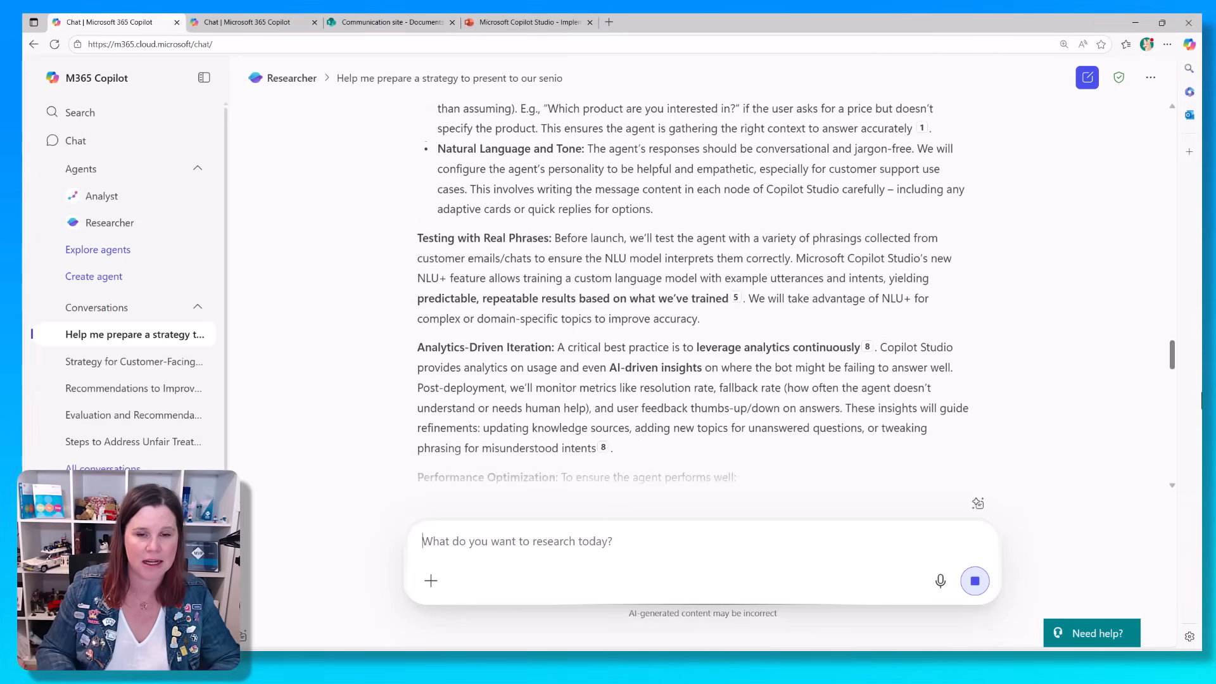
scroll(down, 3)
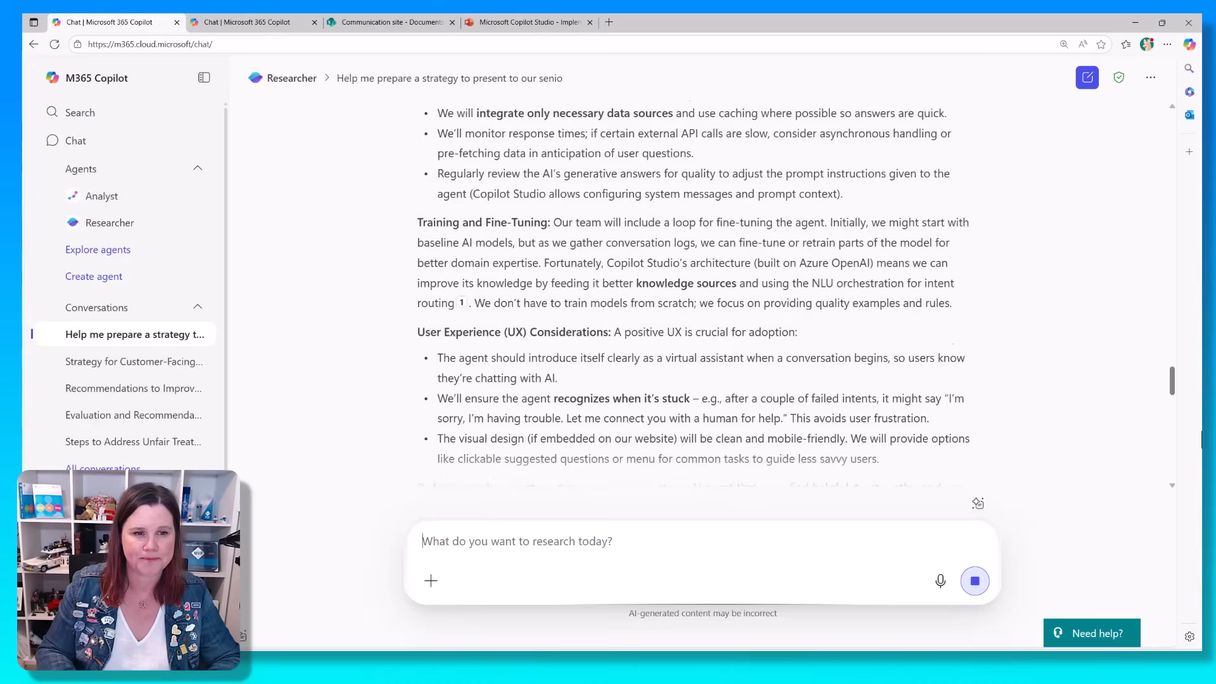
scroll(down, 3)
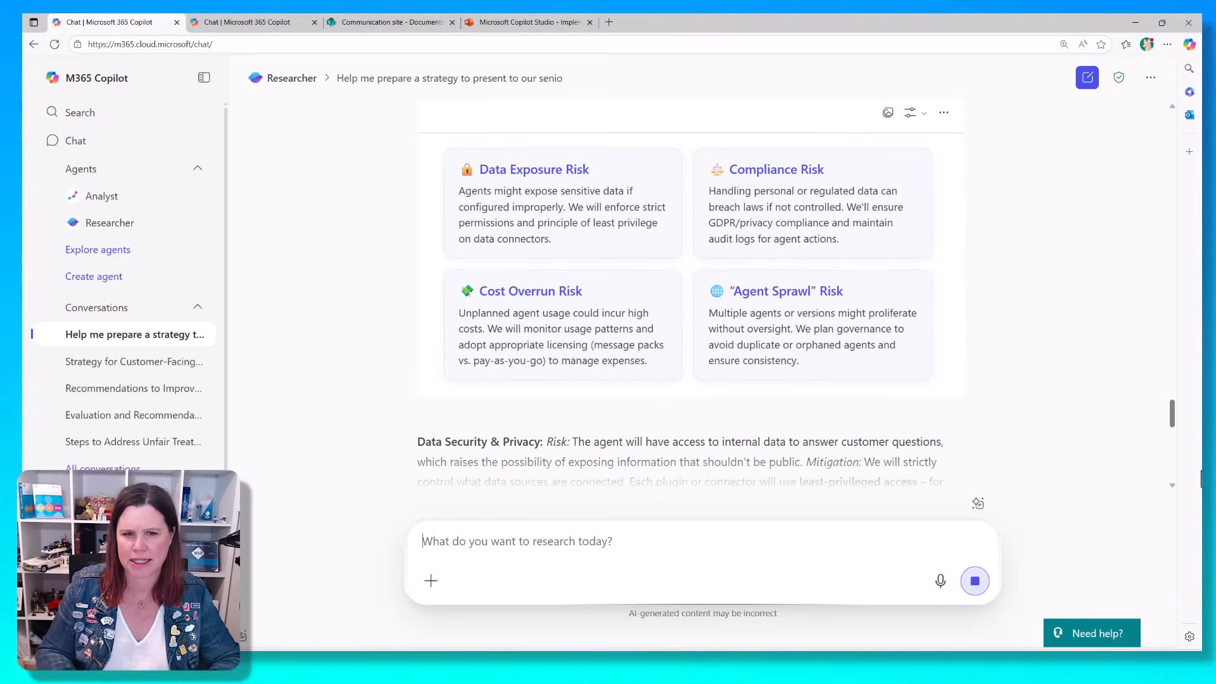
scroll(down, 3)
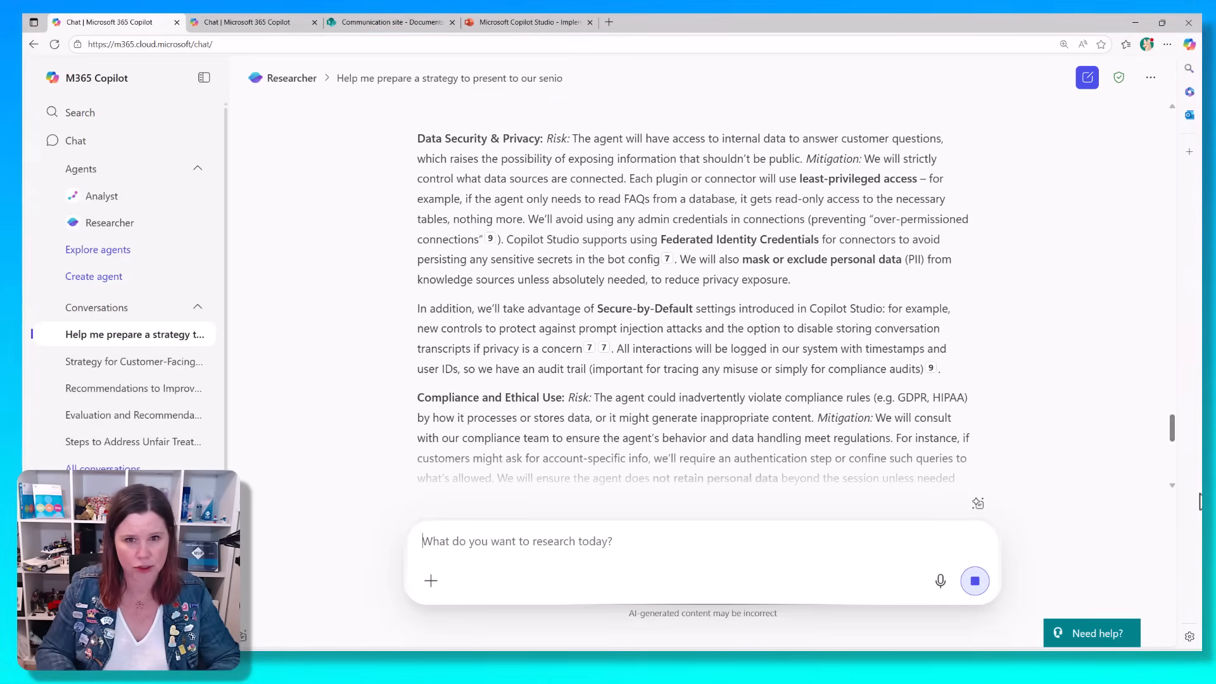
scroll(down, 3)
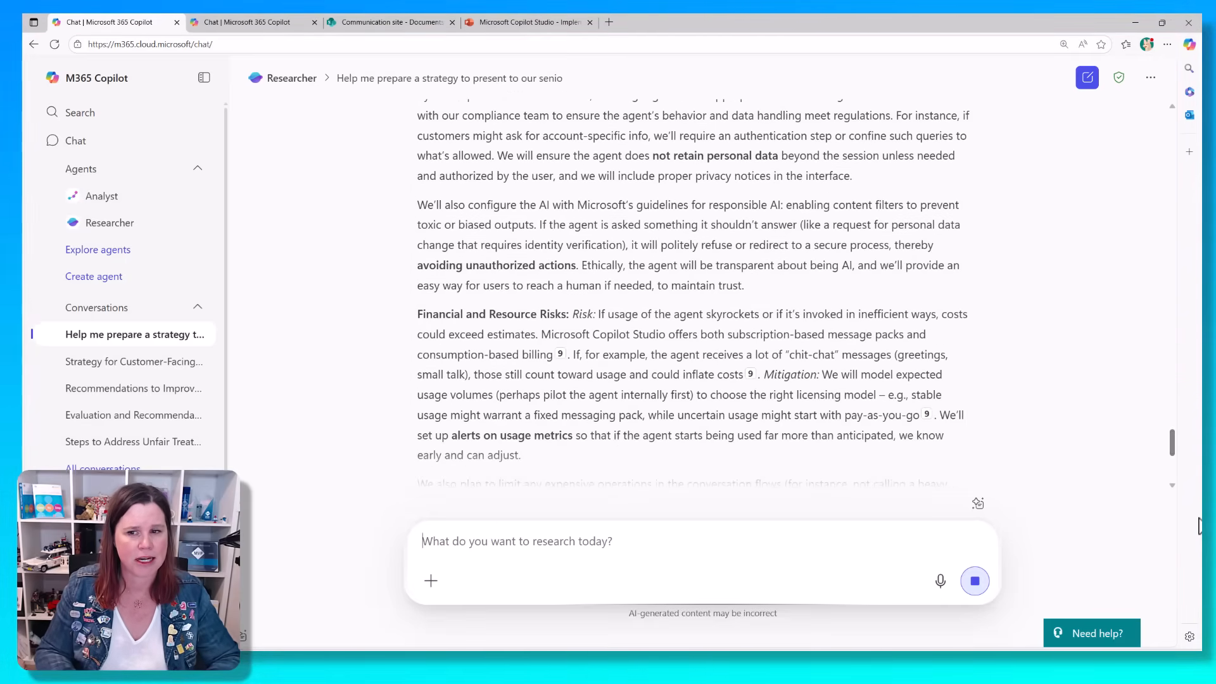
scroll(down, 3)
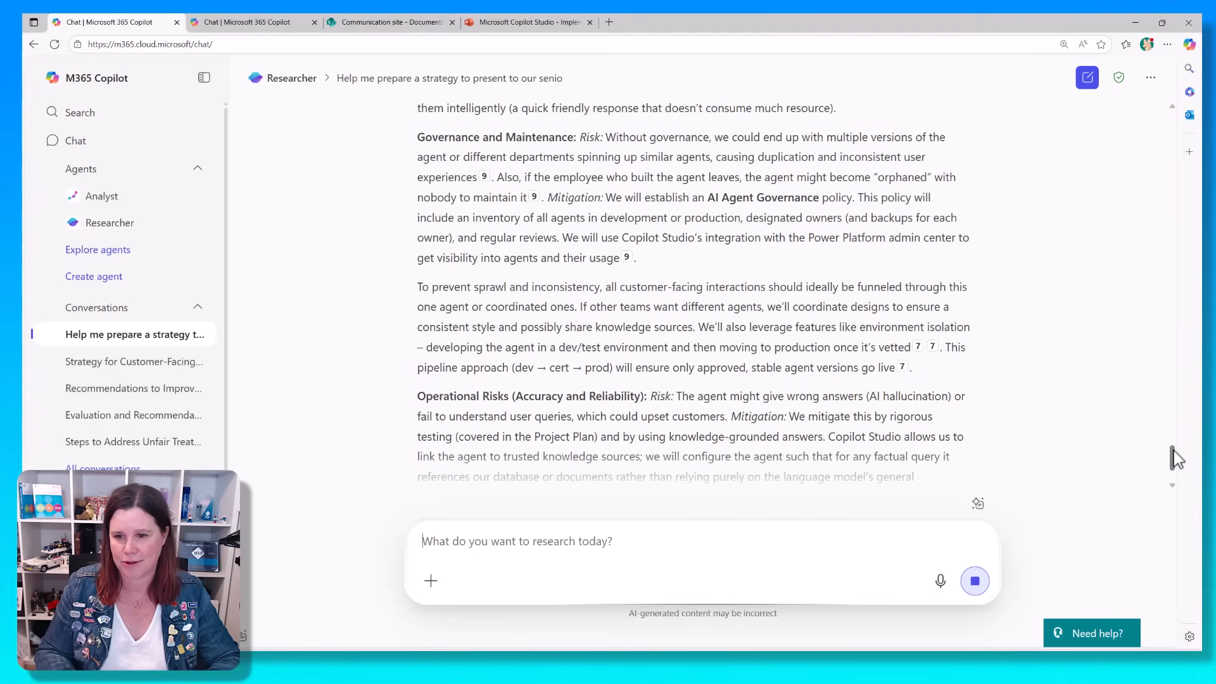
scroll(down, 3)
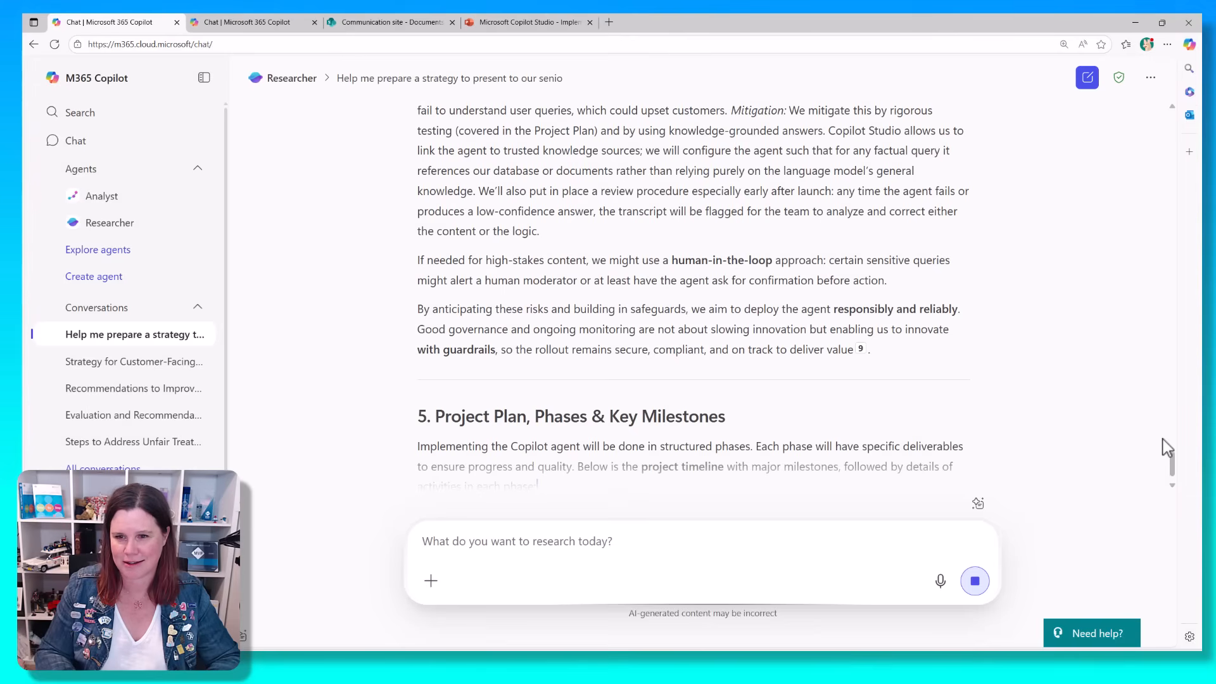
scroll(down, 3)
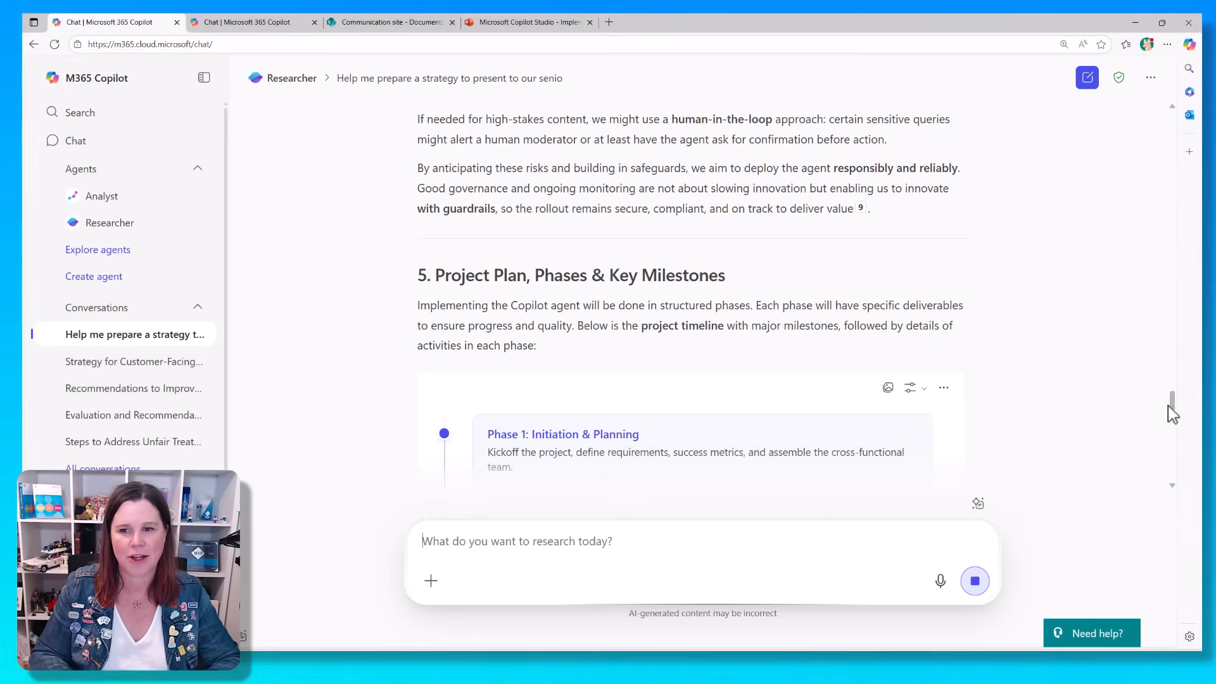
scroll(down, 3)
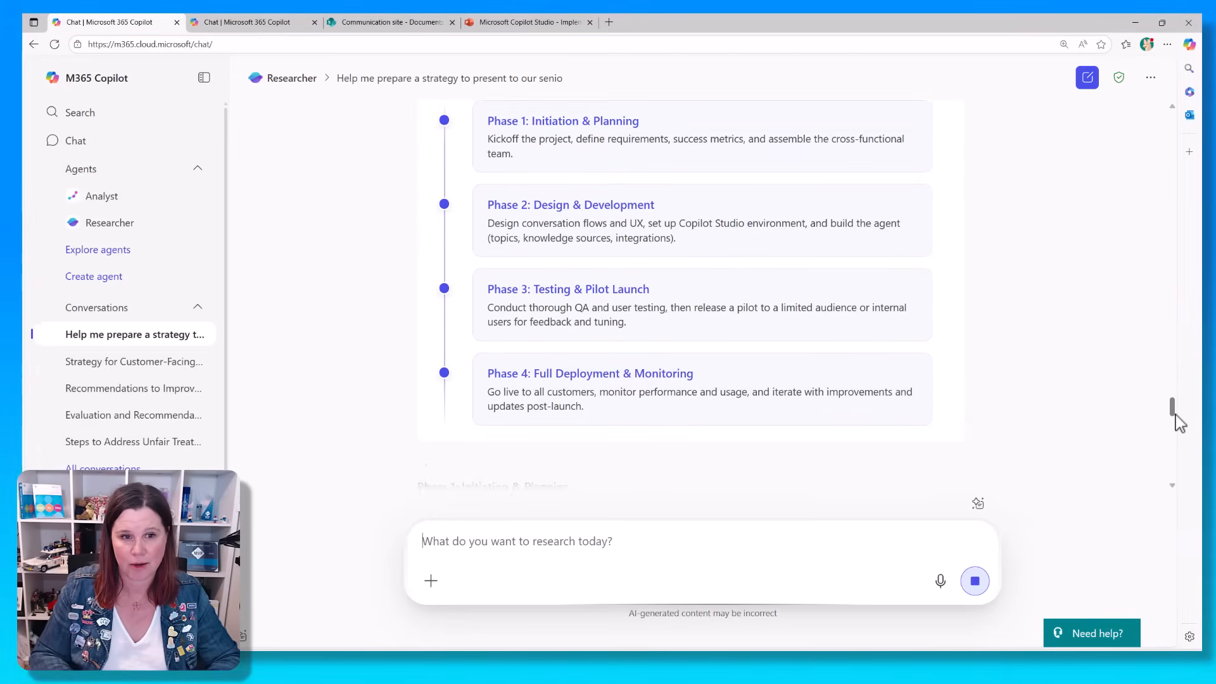
scroll(down, 3)
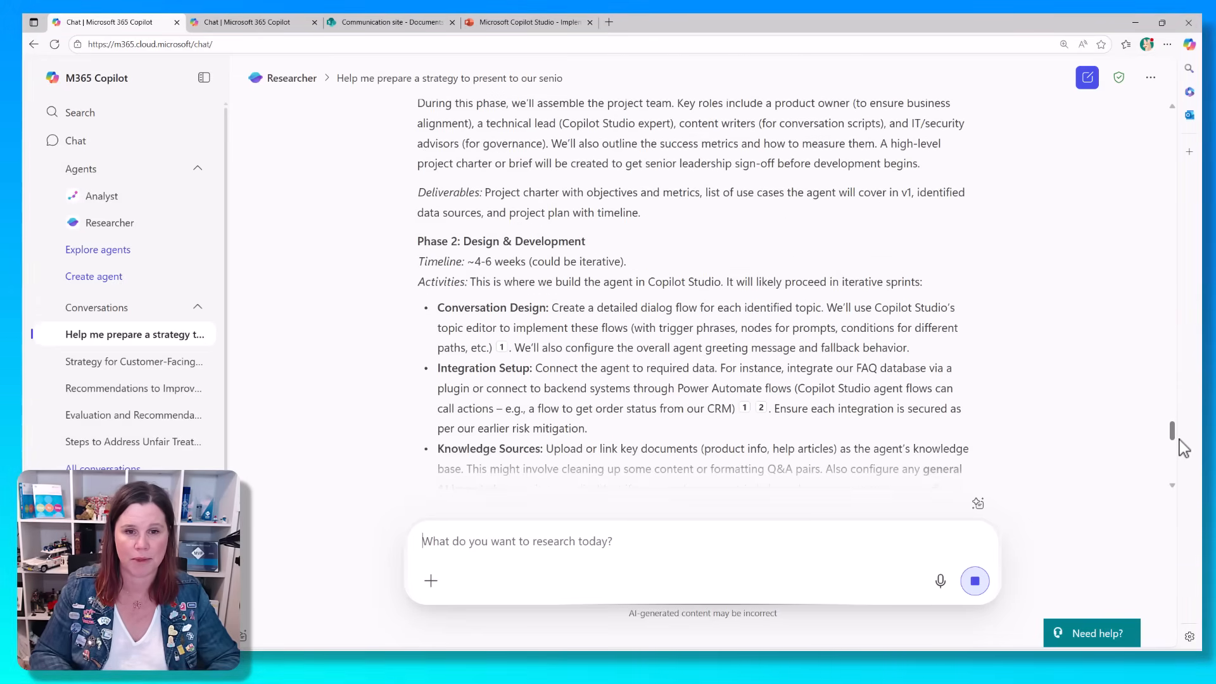
scroll(down, 3)
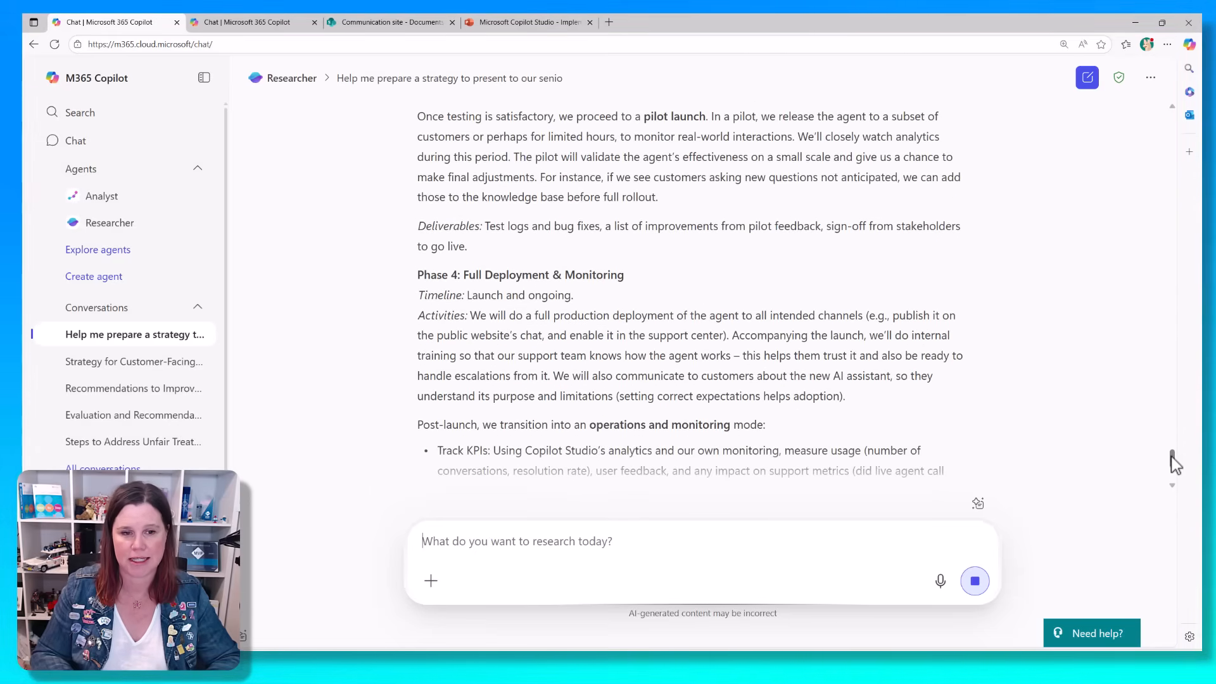
scroll(down, 3)
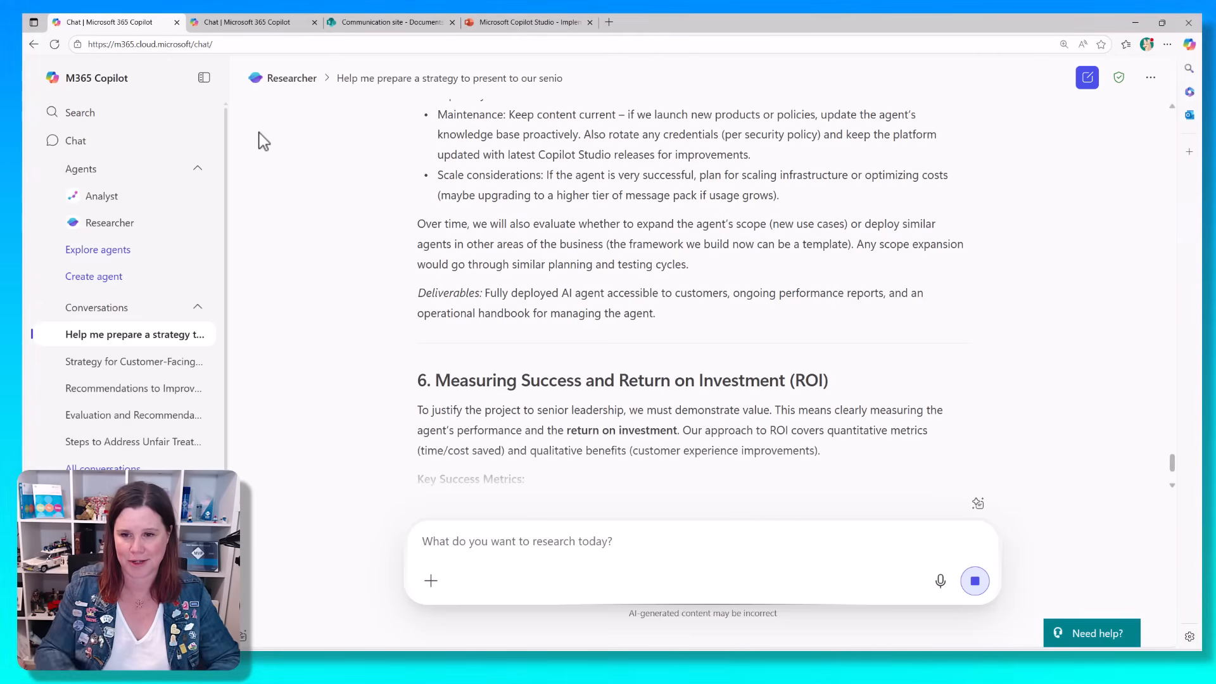
Switch to the GPT-5 'Strategy for Customer-Facing Agent Project' chat tab
click(252, 22)
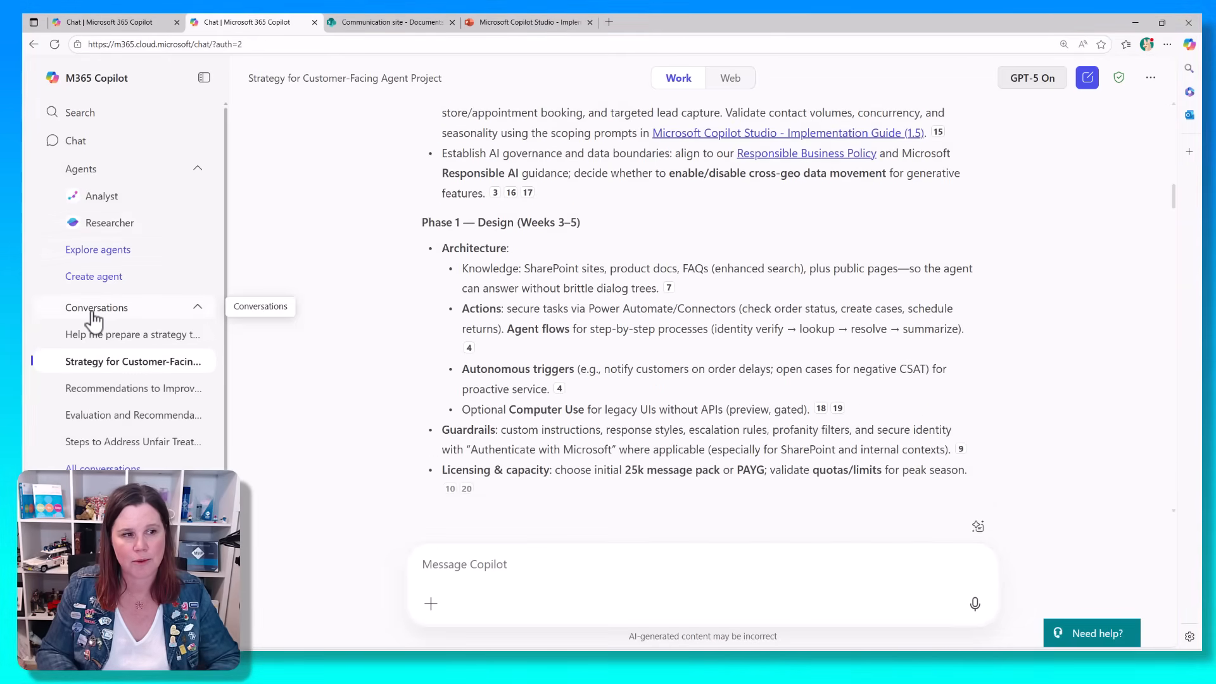
click(200, 307)
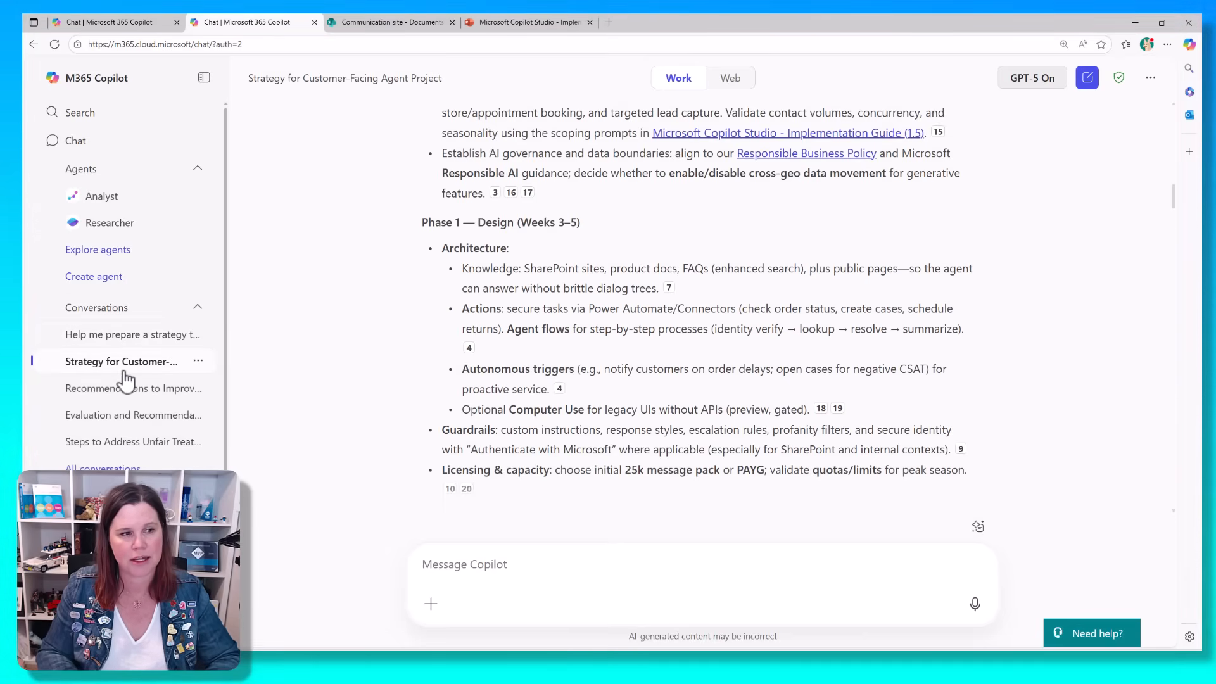
mouse_move(121, 361)
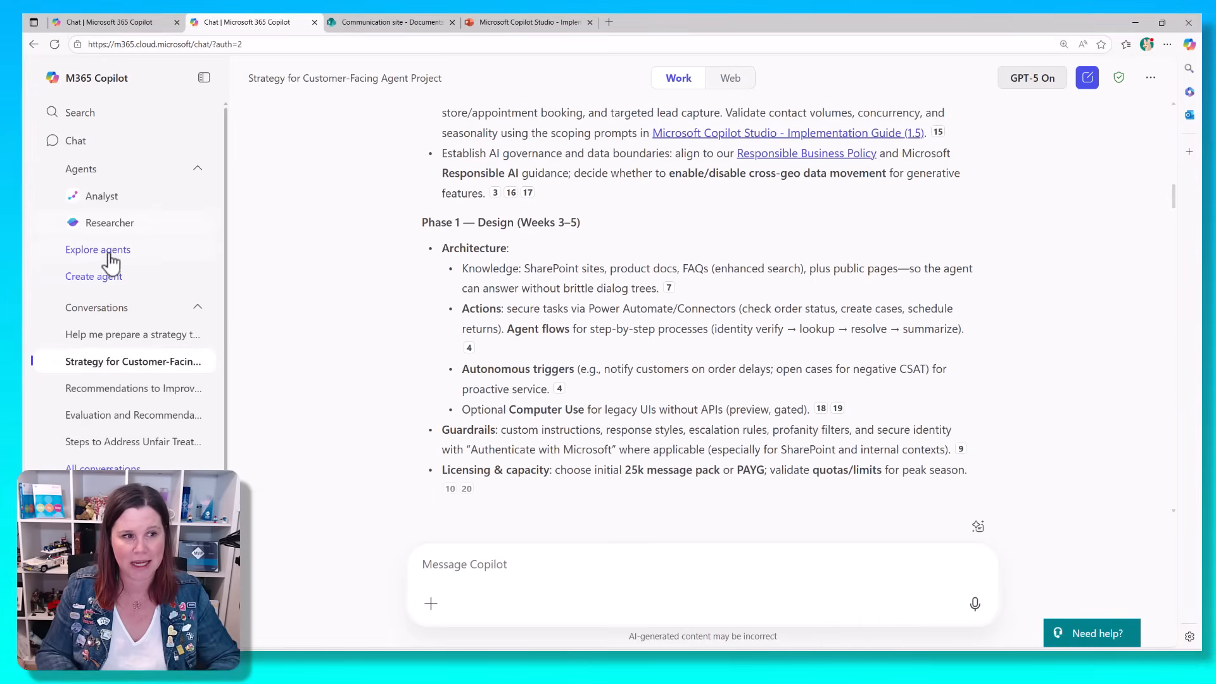
mouse_move(116, 334)
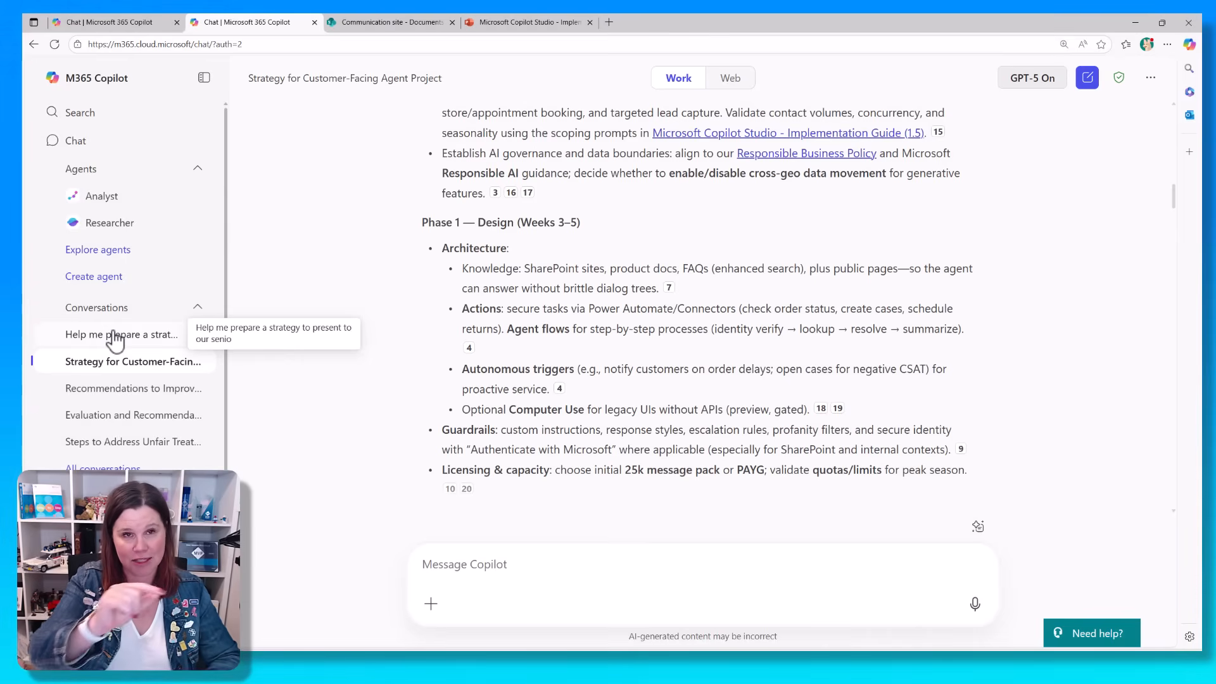
mouse_move(124, 73)
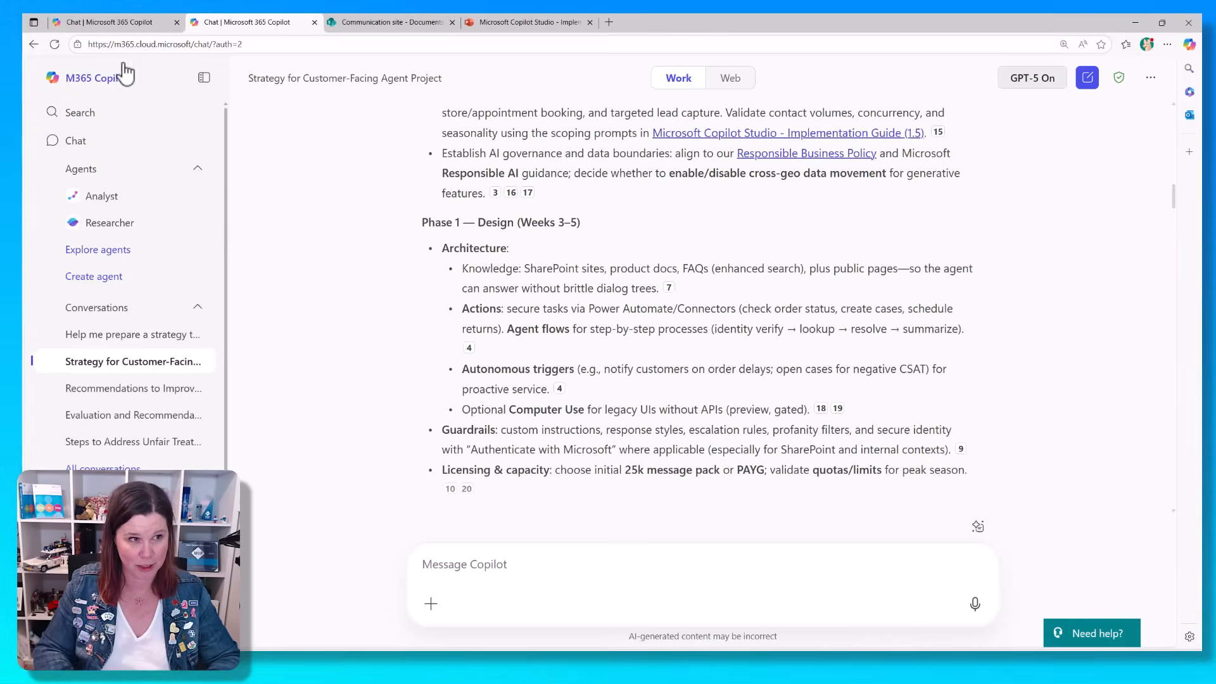
Return to the Researcher strategy report and scroll to its recommendations and follow-up suggestions
click(132, 334)
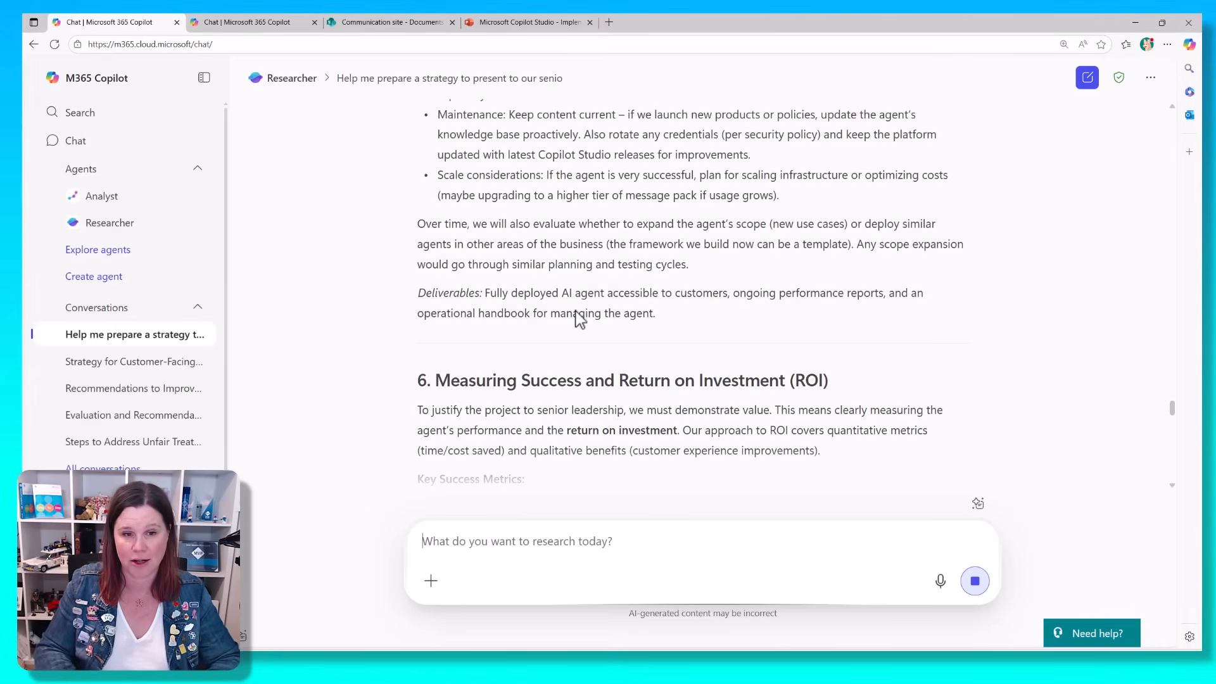
mouse_move(1175, 408)
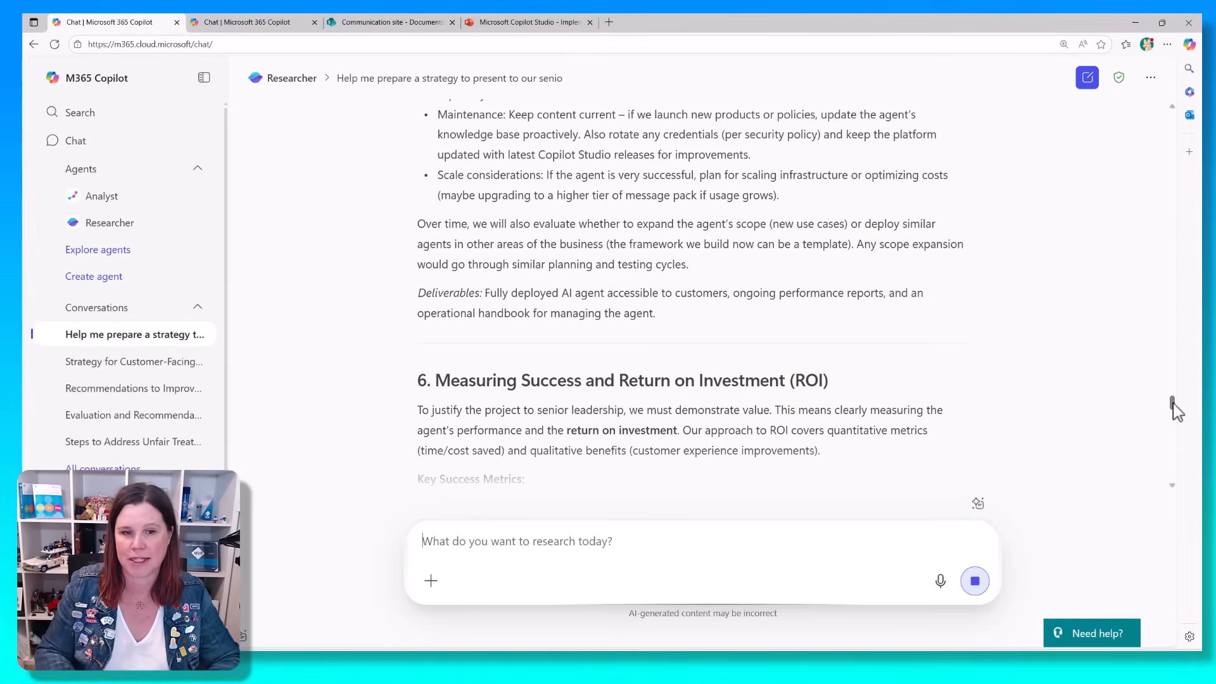
scroll(down, 3)
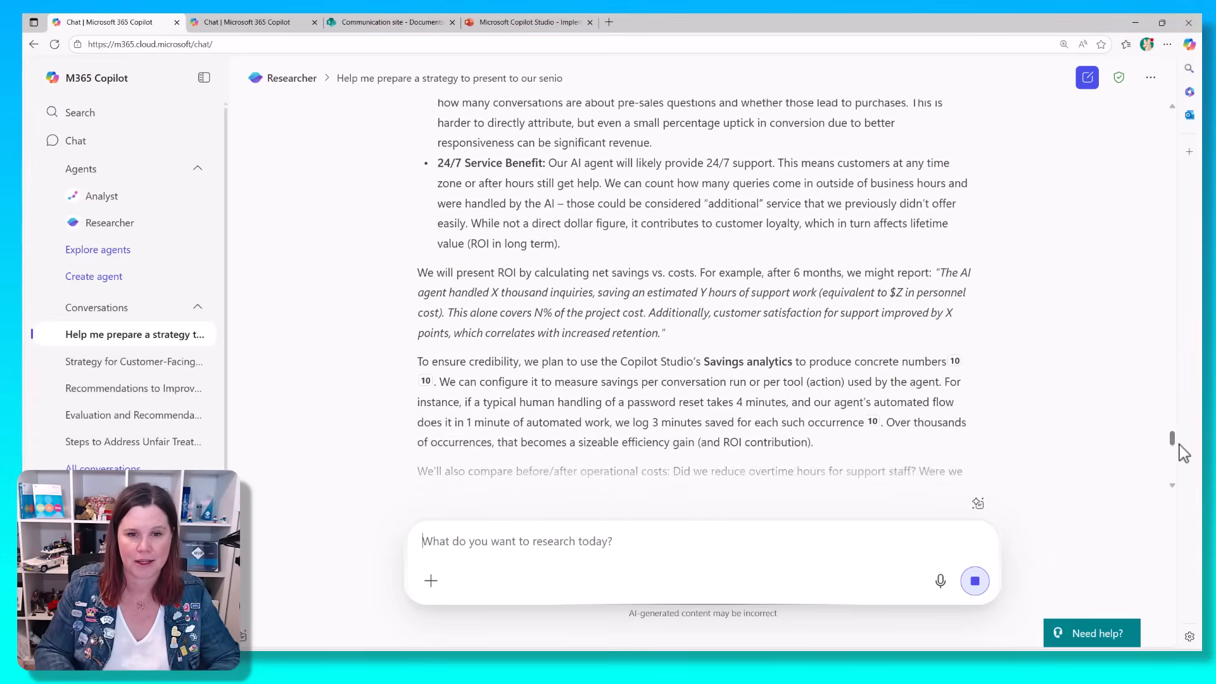
scroll(down, 3)
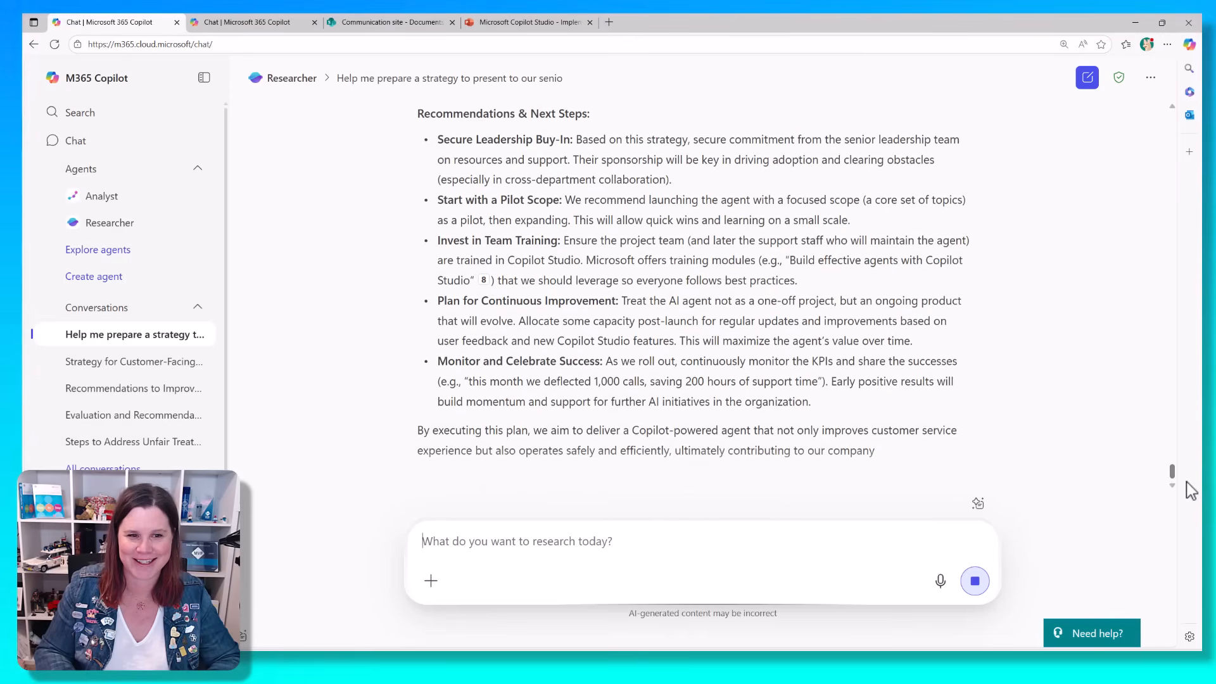
scroll(down, 3)
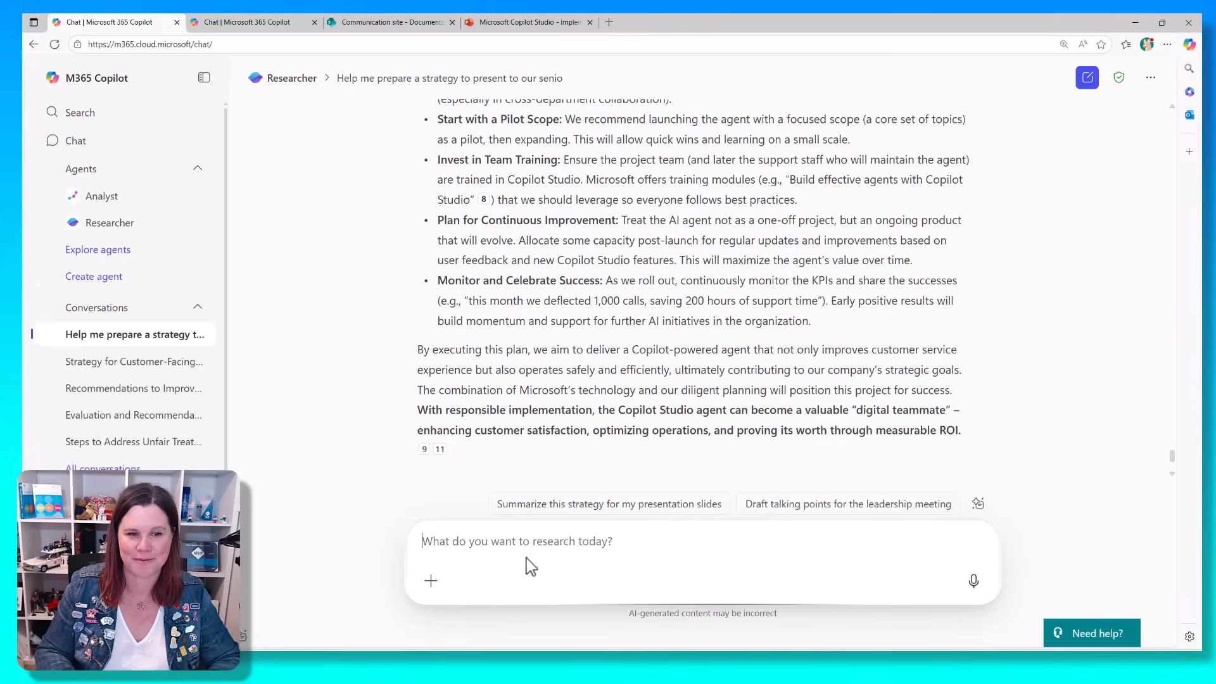
mouse_move(647, 493)
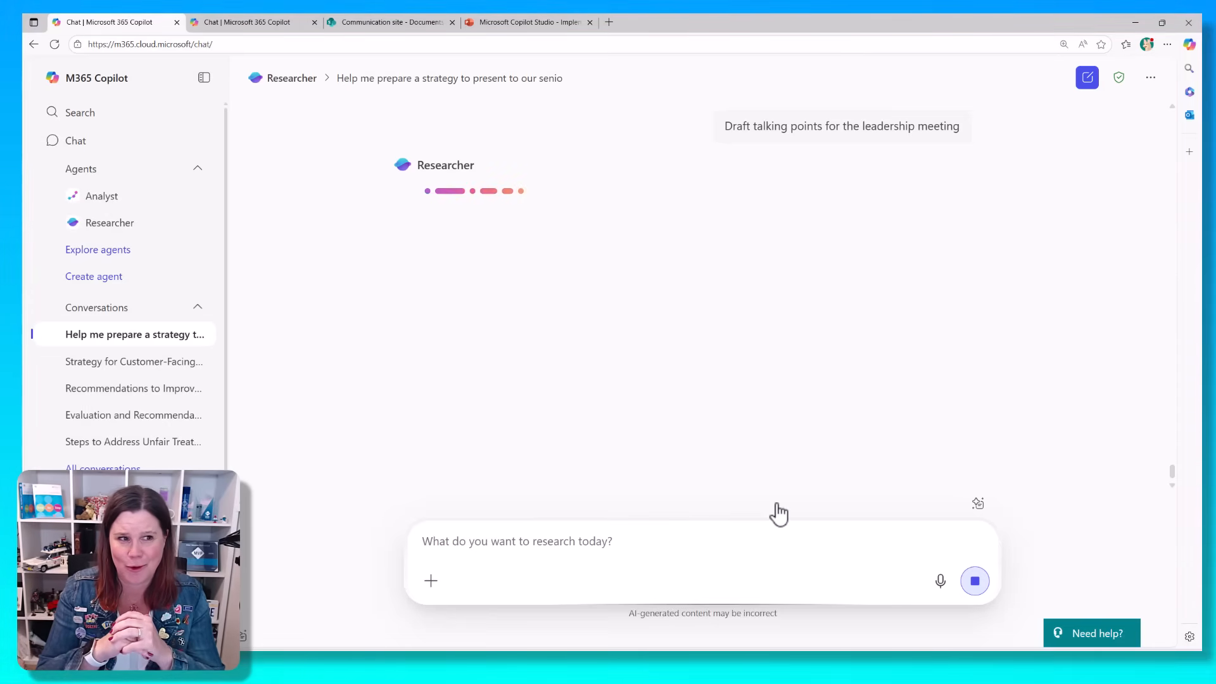
mouse_move(556, 393)
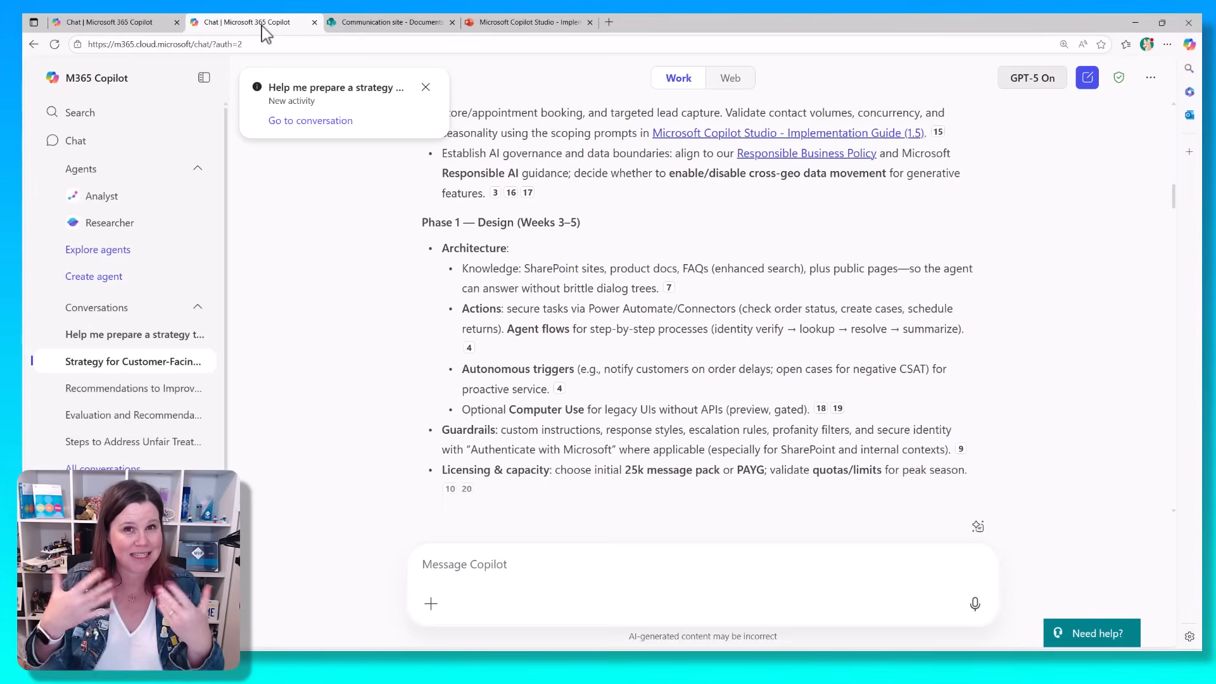
Switch back to the GPT-5 strategy chat tab while Researcher drafts talking points
click(424, 87)
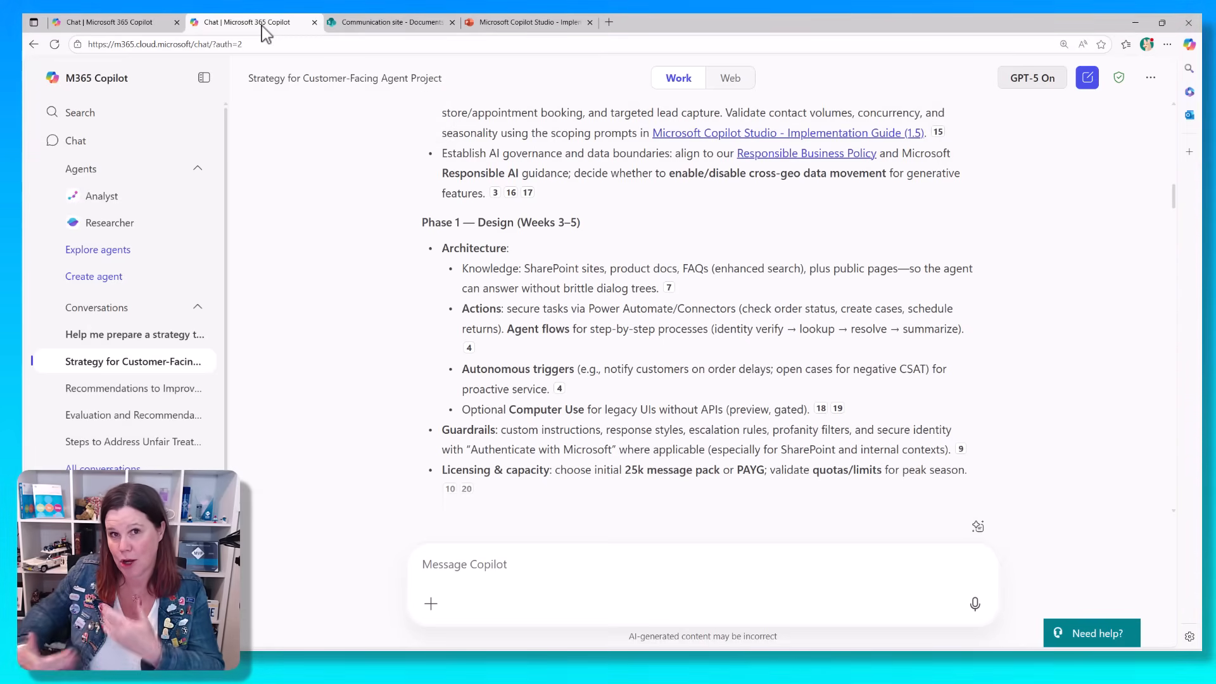